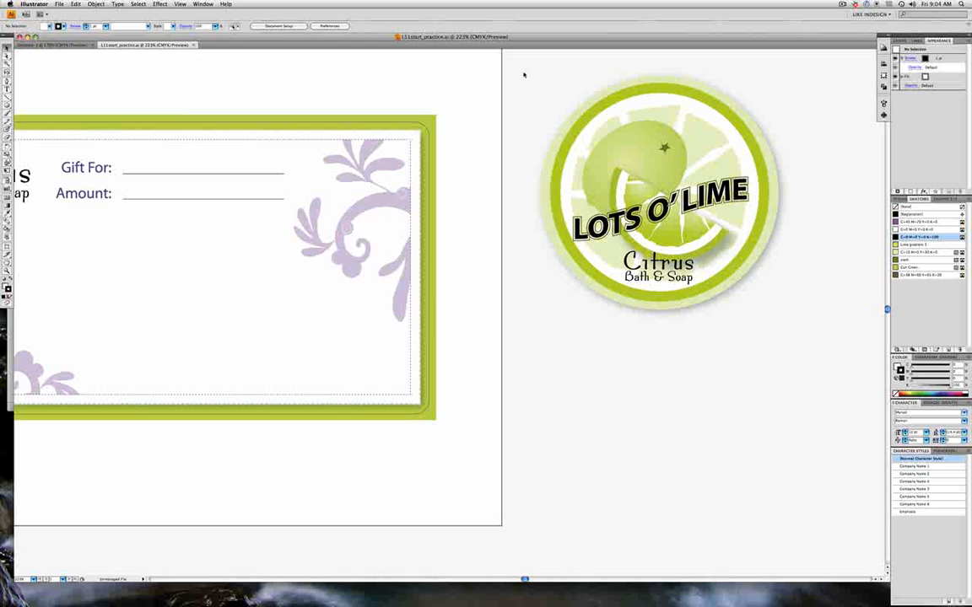
Save the selected Lots O' Lime logo artwork as a Graphic symbol named 'Can lid'
click(660, 198)
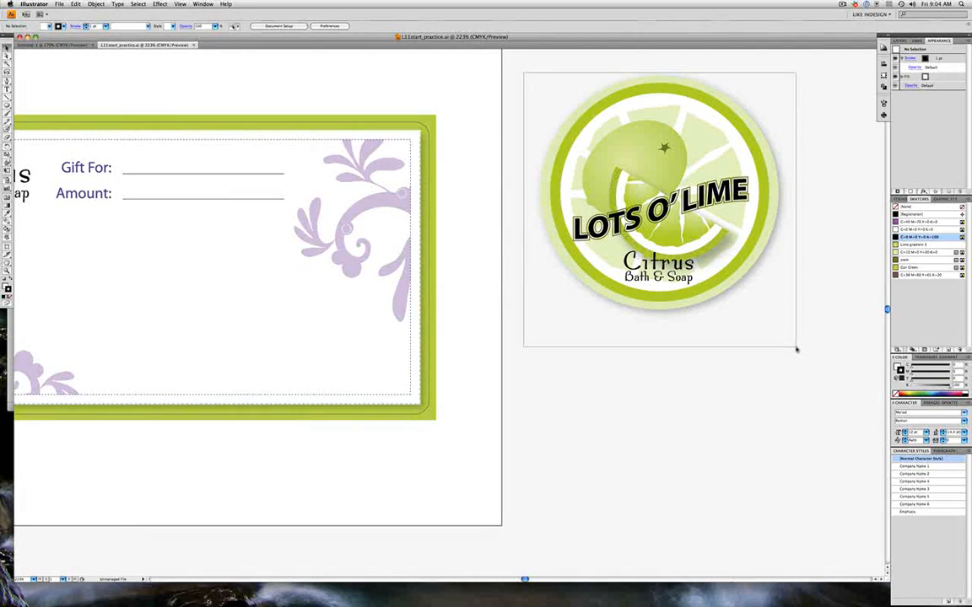
click(658, 203)
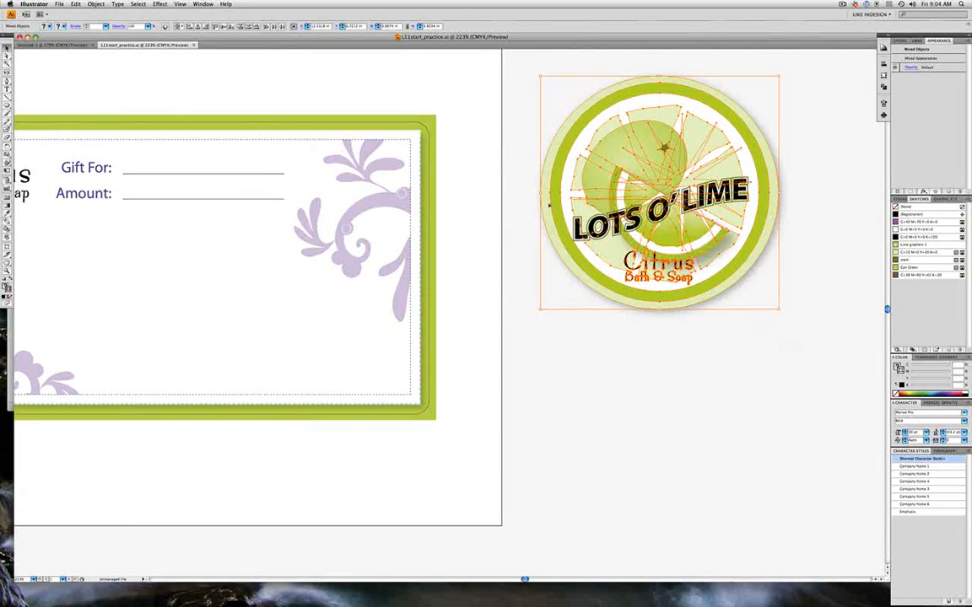
click(143, 6)
text(Can lid)
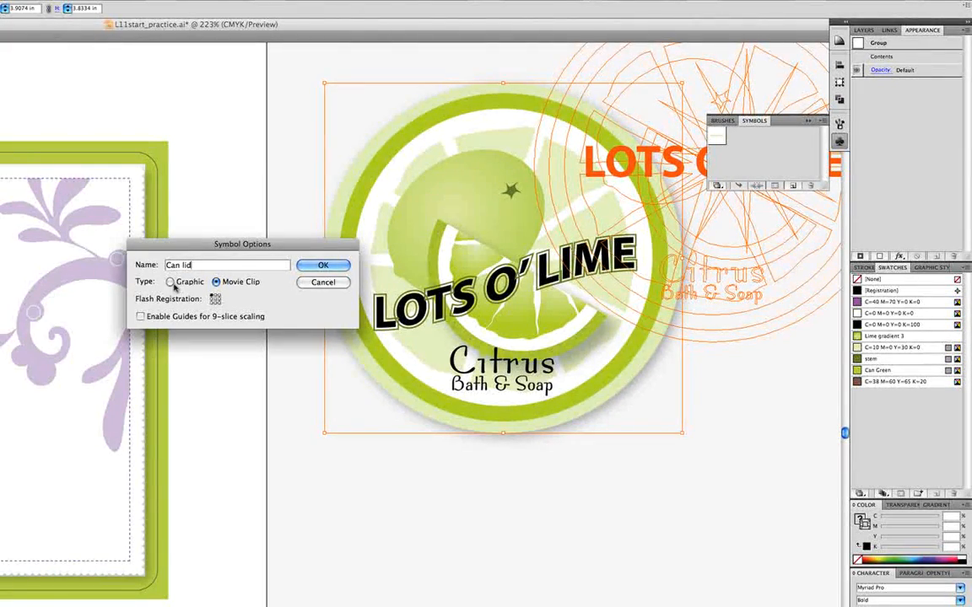
click(324, 264)
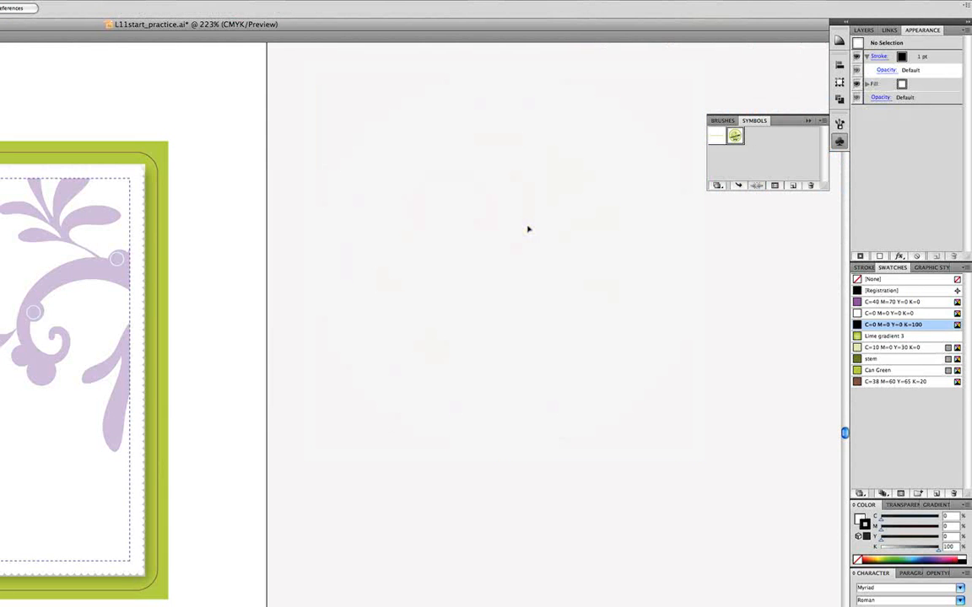
Delete the logo artwork from the artboard and browse the Effect menu
click(319, 7)
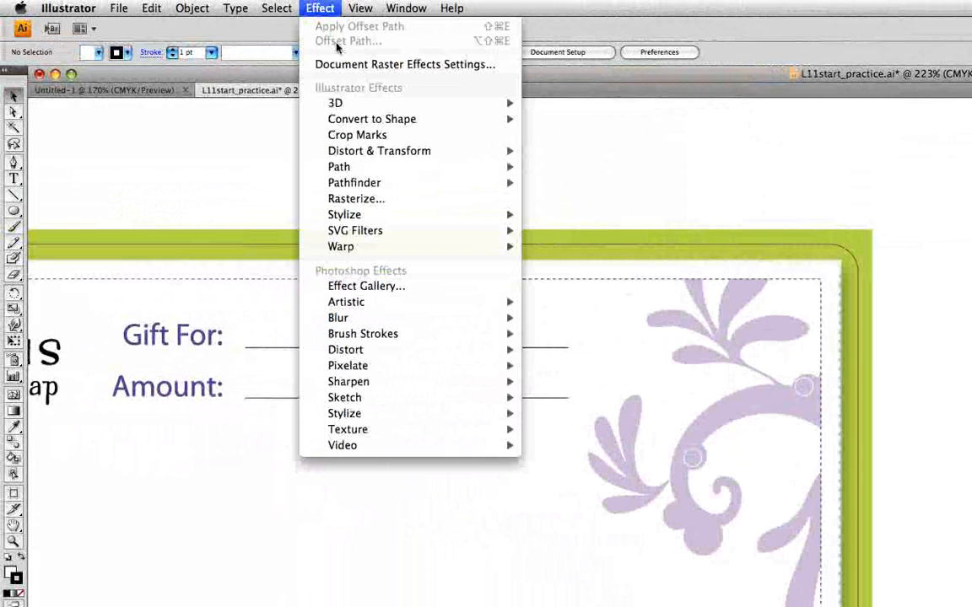
mouse_move(336, 102)
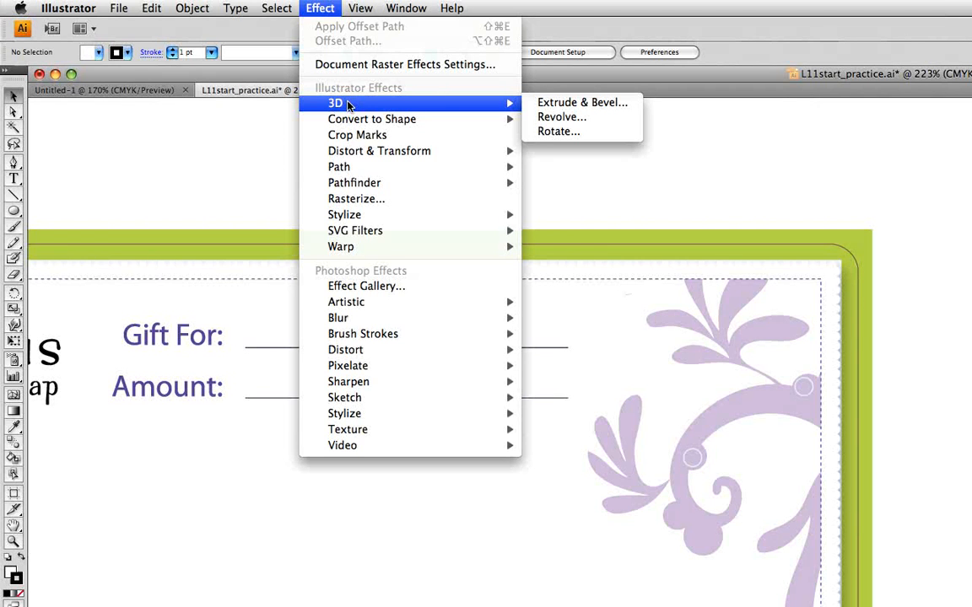
mouse_move(320, 8)
text(3.9)
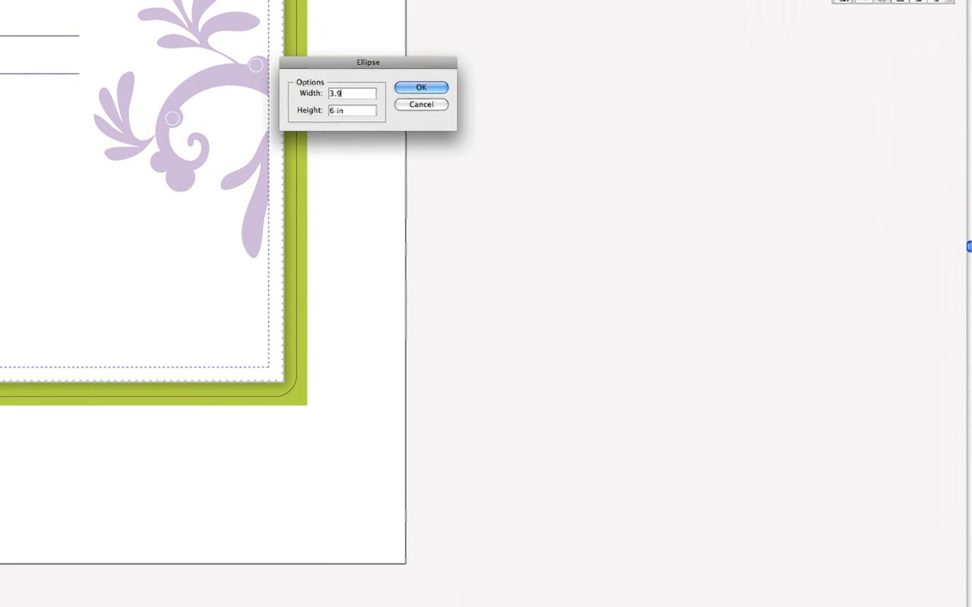
Create a 3.96 in circle filled with the Can Green swatch and no stroke
key(Tab)
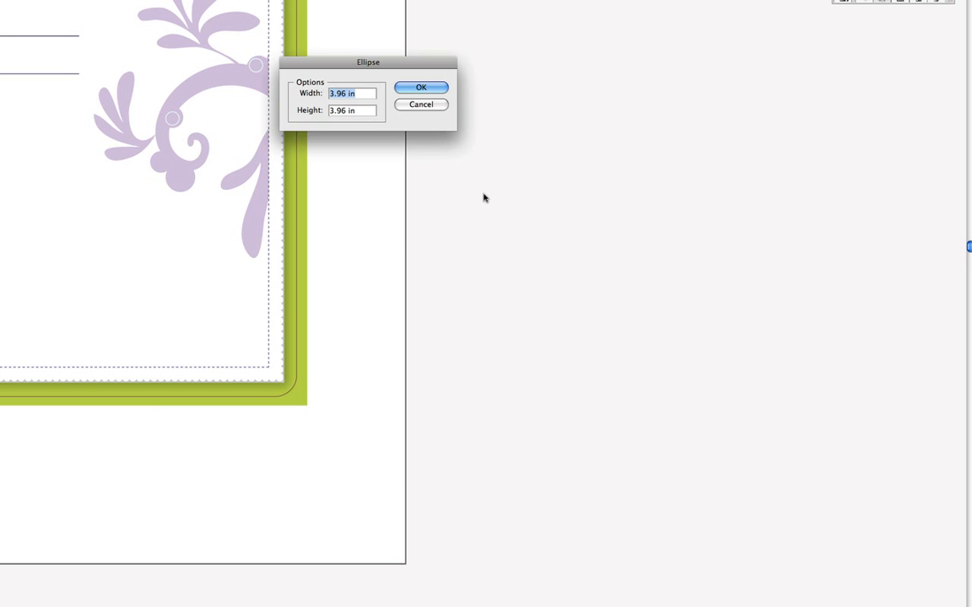
click(421, 87)
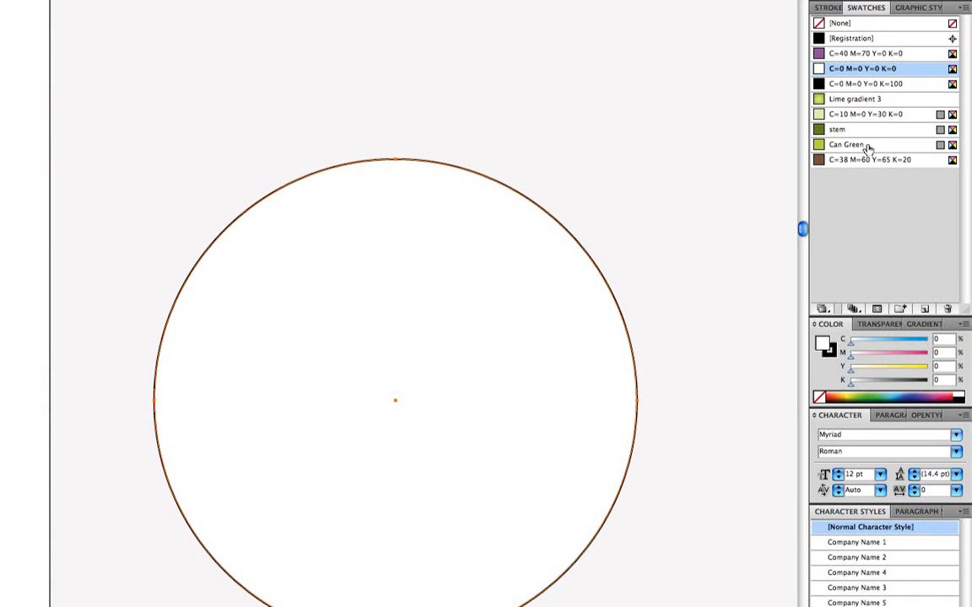
click(846, 144)
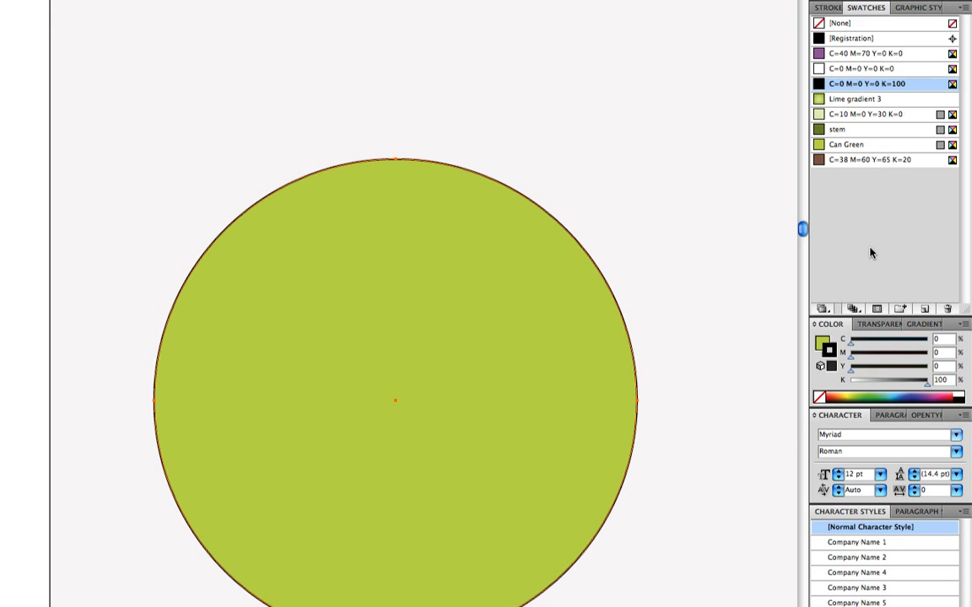
click(839, 23)
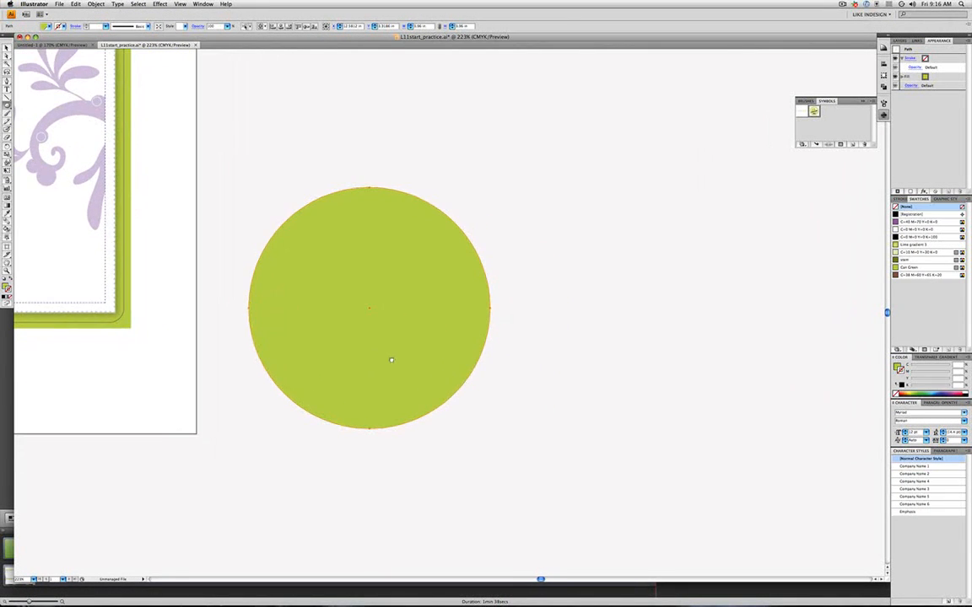
Apply Extrude & Bevel with full options and Preview, rotating the disc so its top face shows
click(320, 7)
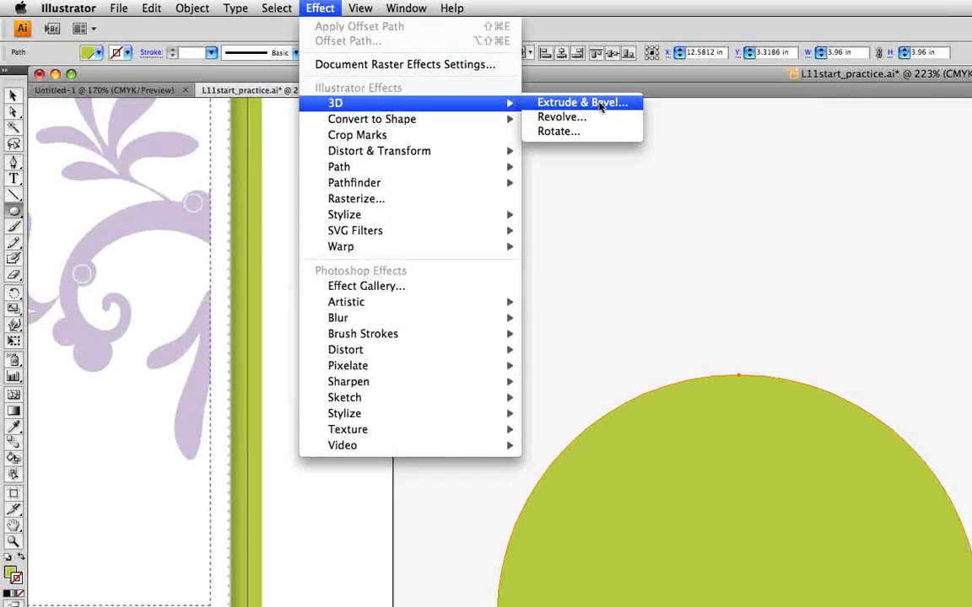
click(581, 102)
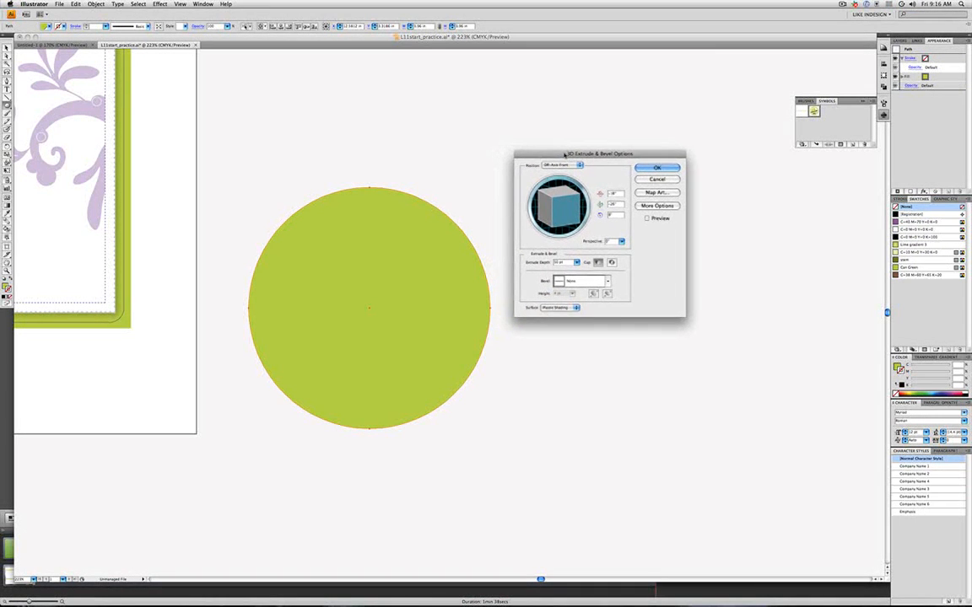
click(657, 205)
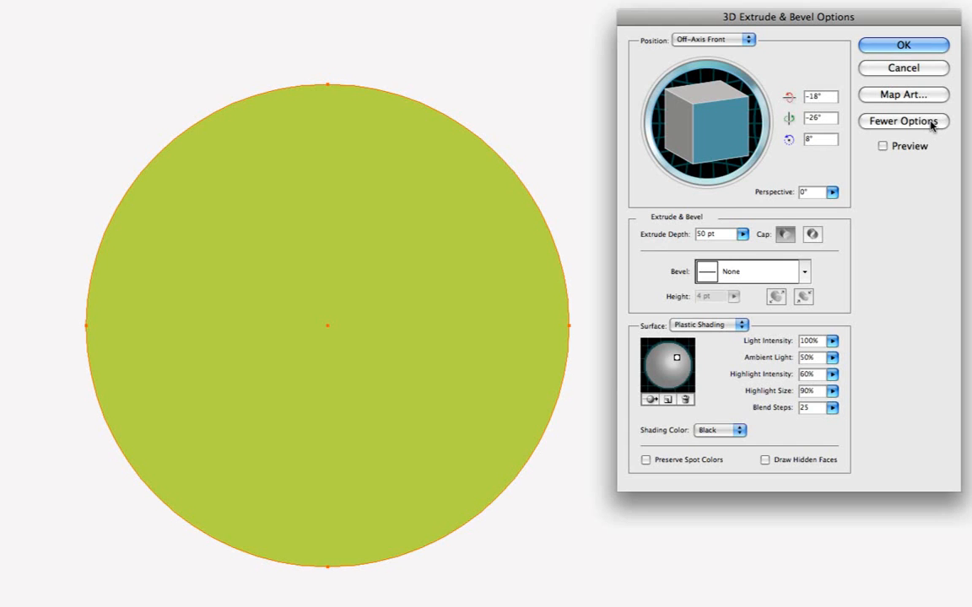
click(884, 146)
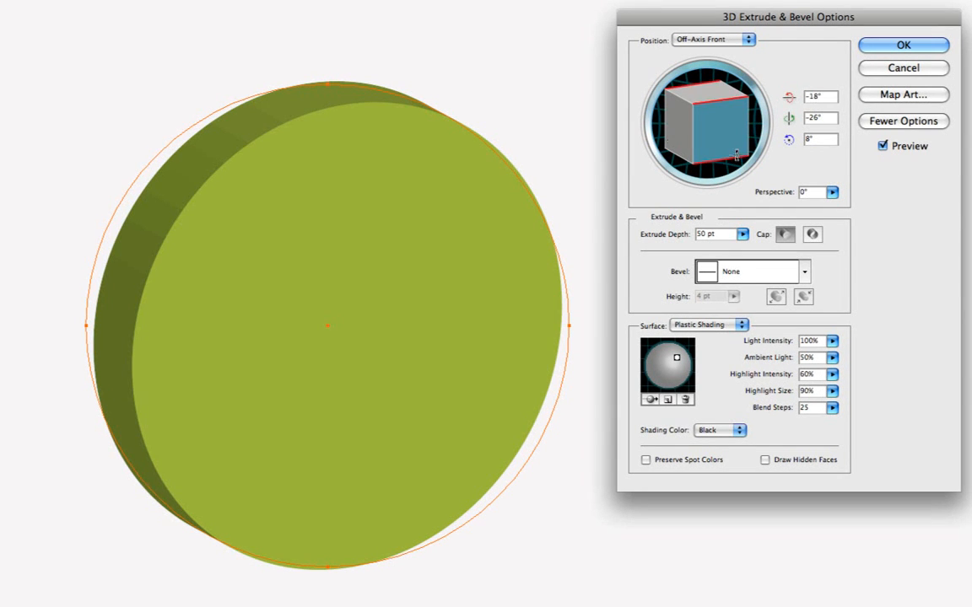
drag(734, 154, 744, 125)
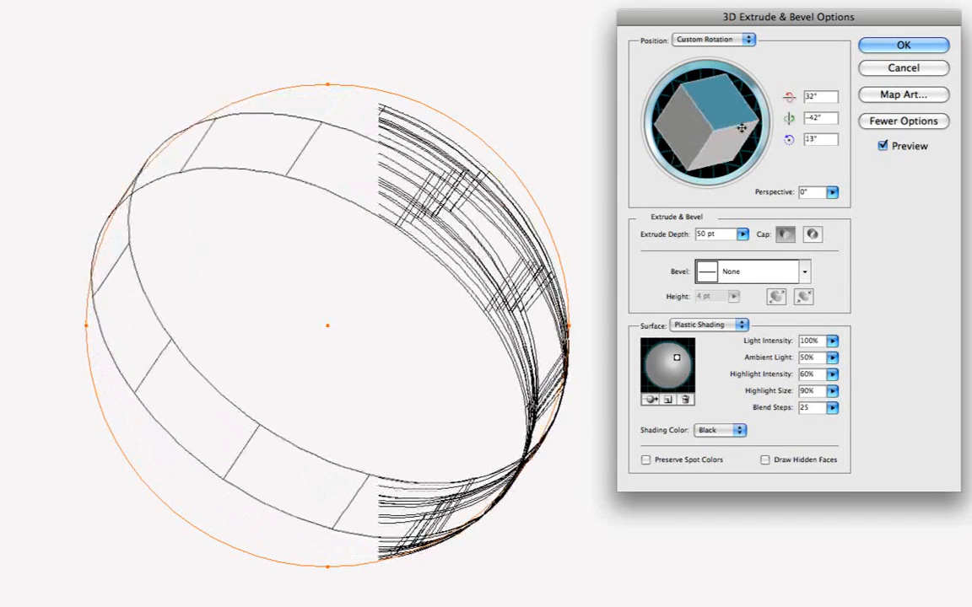
drag(741, 127, 749, 120)
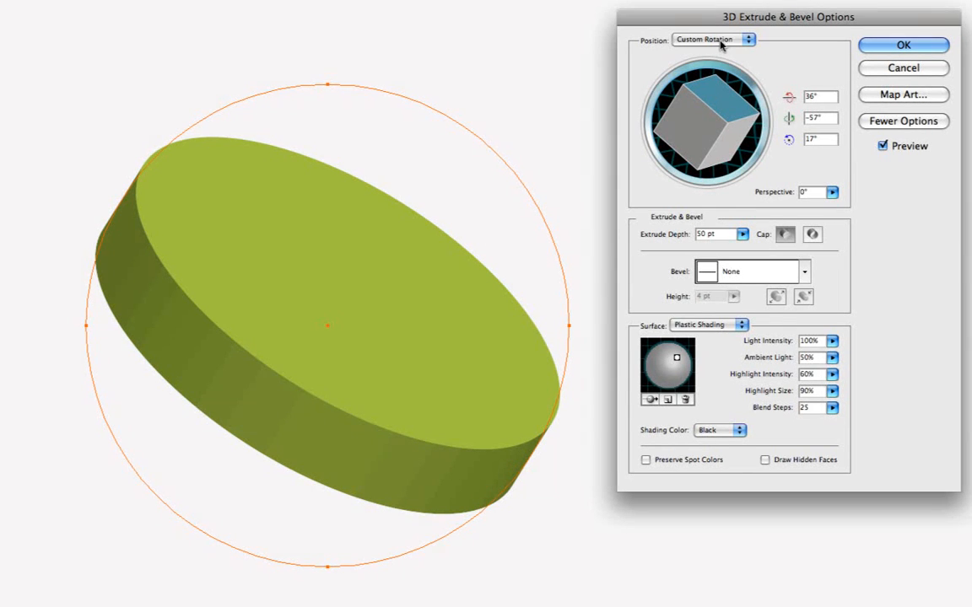
Set position Off-Axis Bottom, extrude depth 75 pt, and toggle the cap hollow then solid again
click(712, 39)
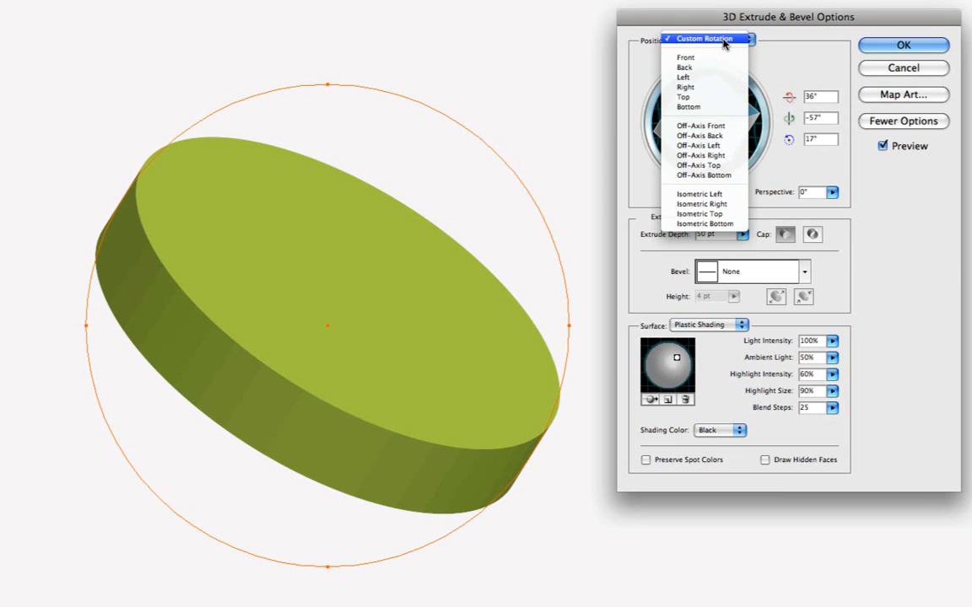
mouse_move(701, 136)
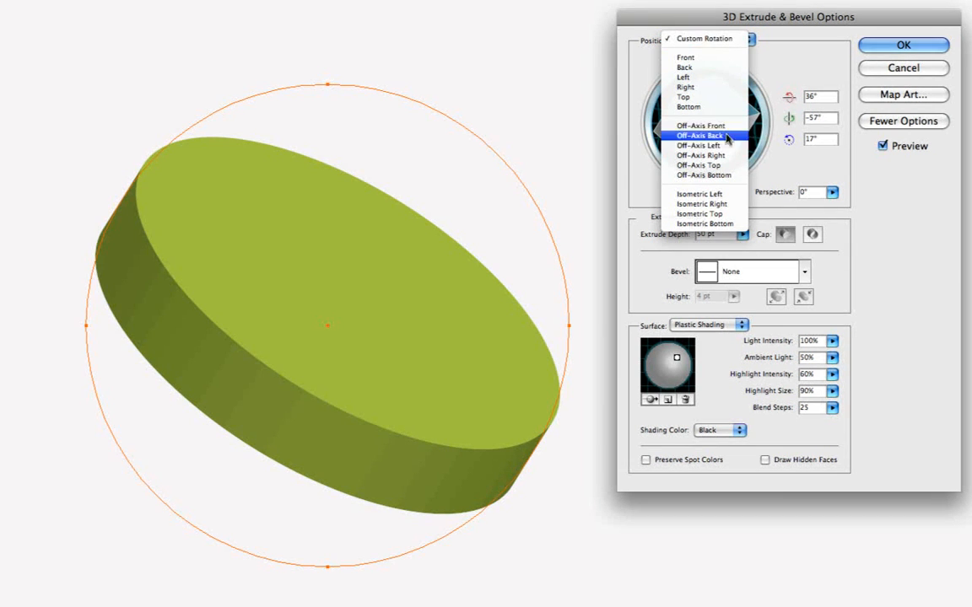
mouse_move(727, 176)
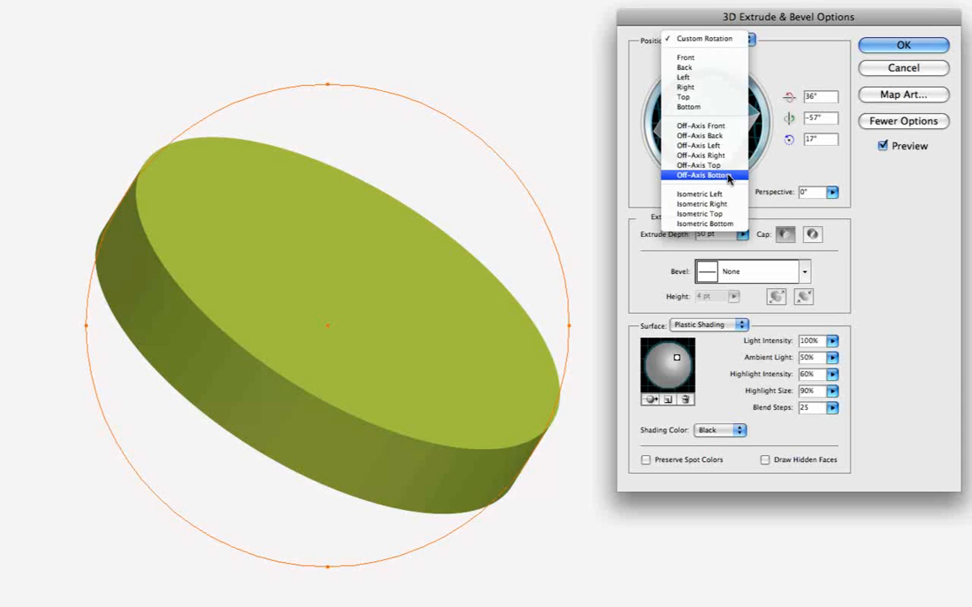
click(705, 175)
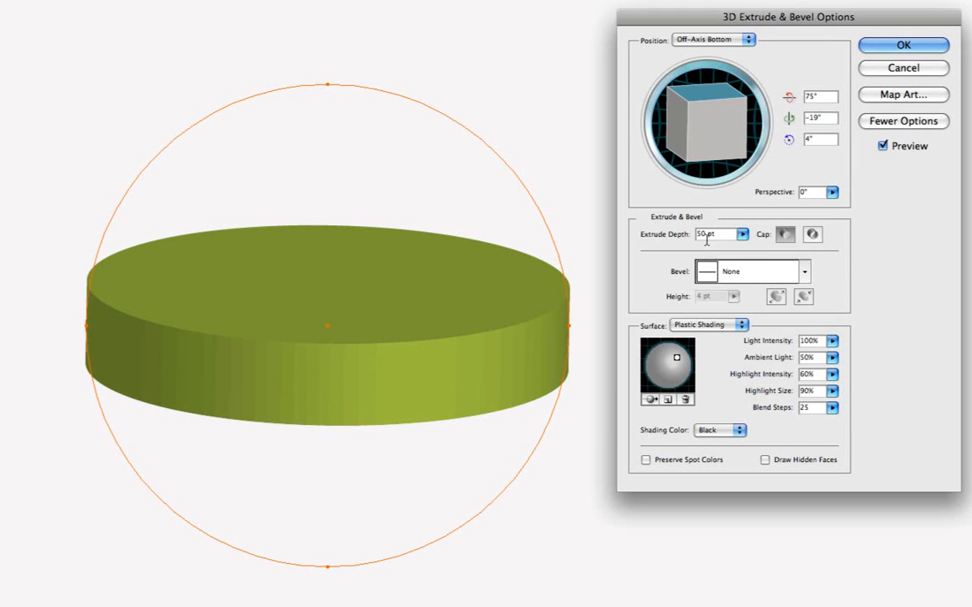
text(7)
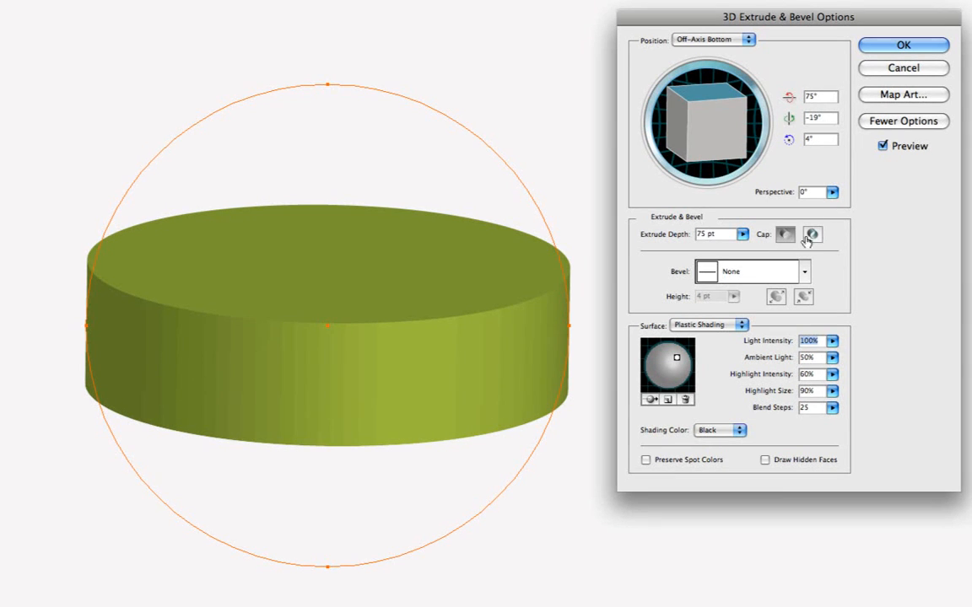
mouse_move(810, 235)
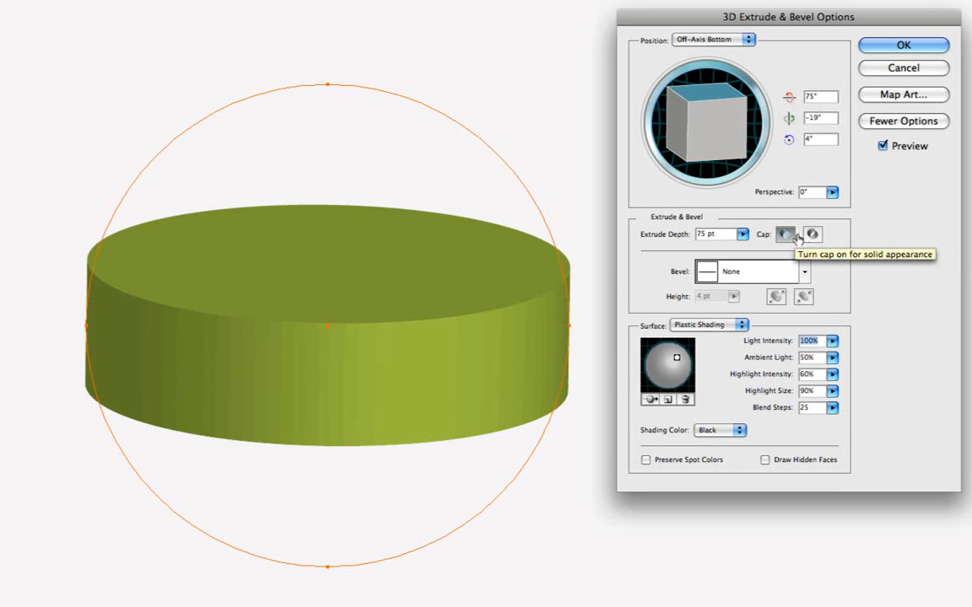
click(811, 235)
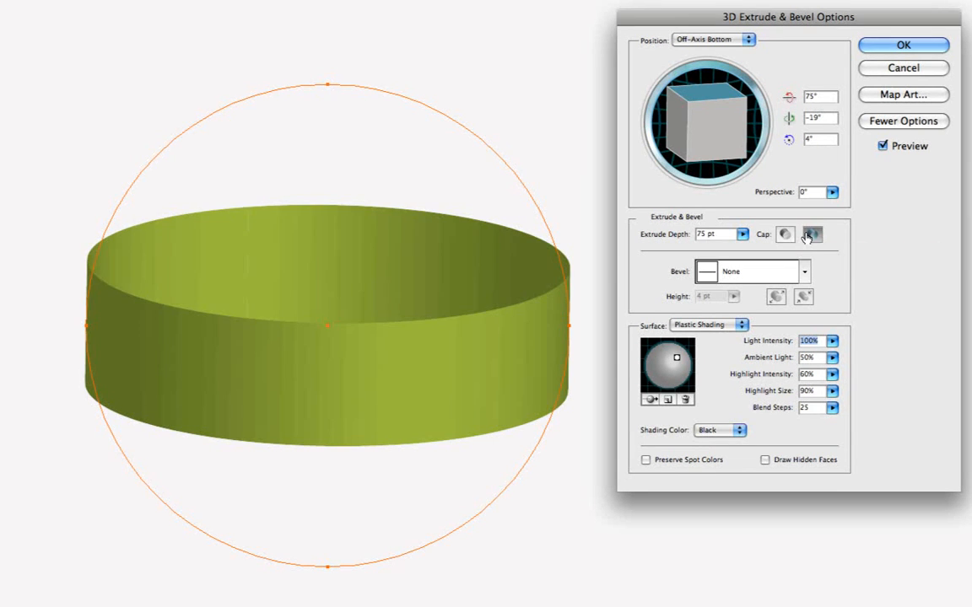
click(785, 235)
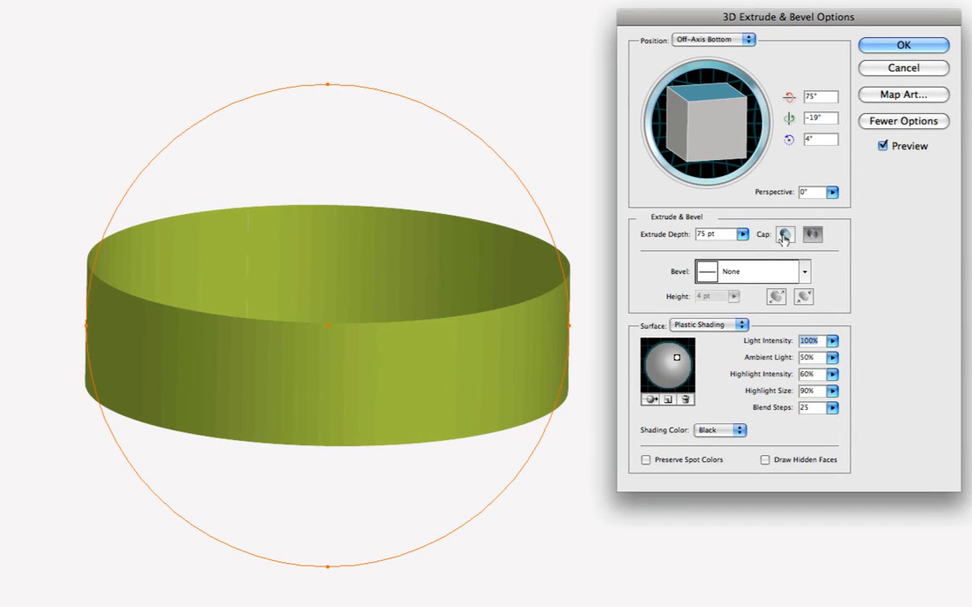
click(785, 235)
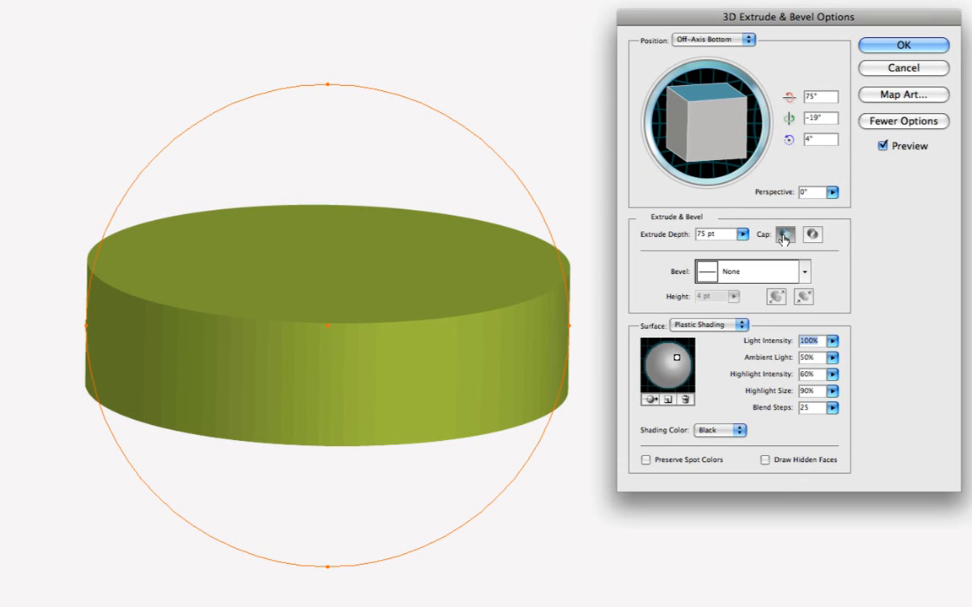
Give the disc edge the Complex 3 ridged bevel
click(803, 271)
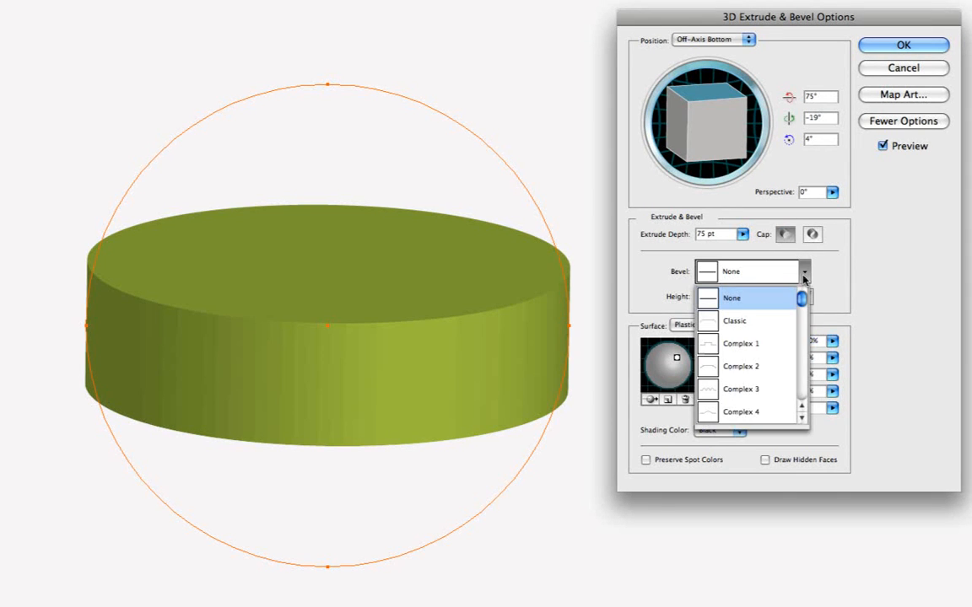
click(742, 389)
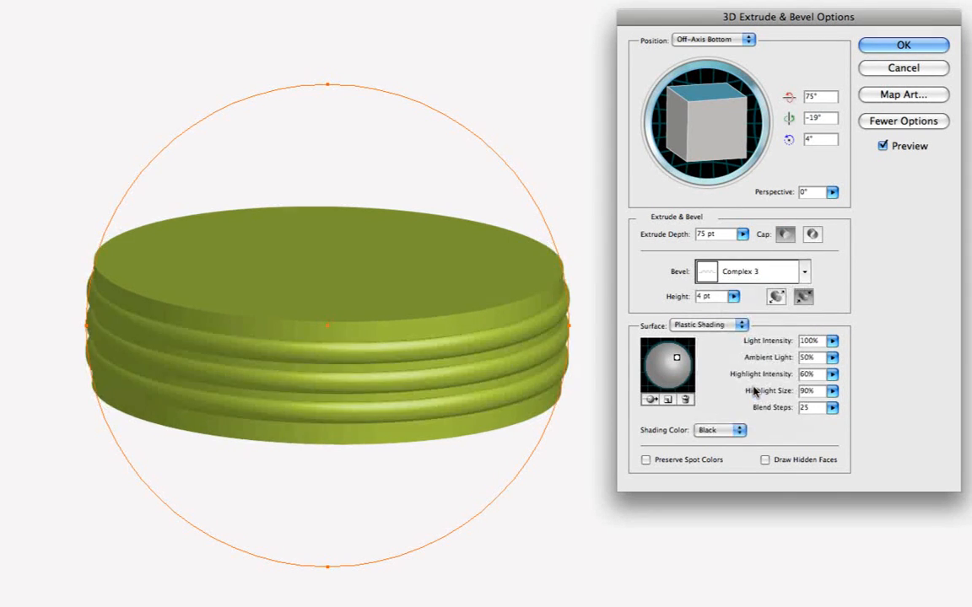
click(802, 271)
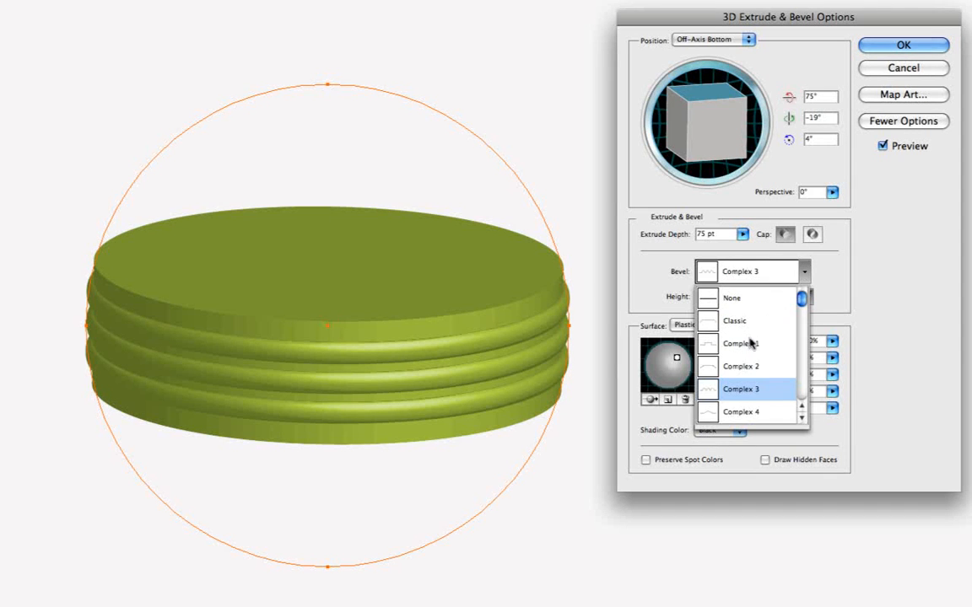
Try the Complex 3 bevel, then set Bevel to None and keep Plastic Shading
click(743, 344)
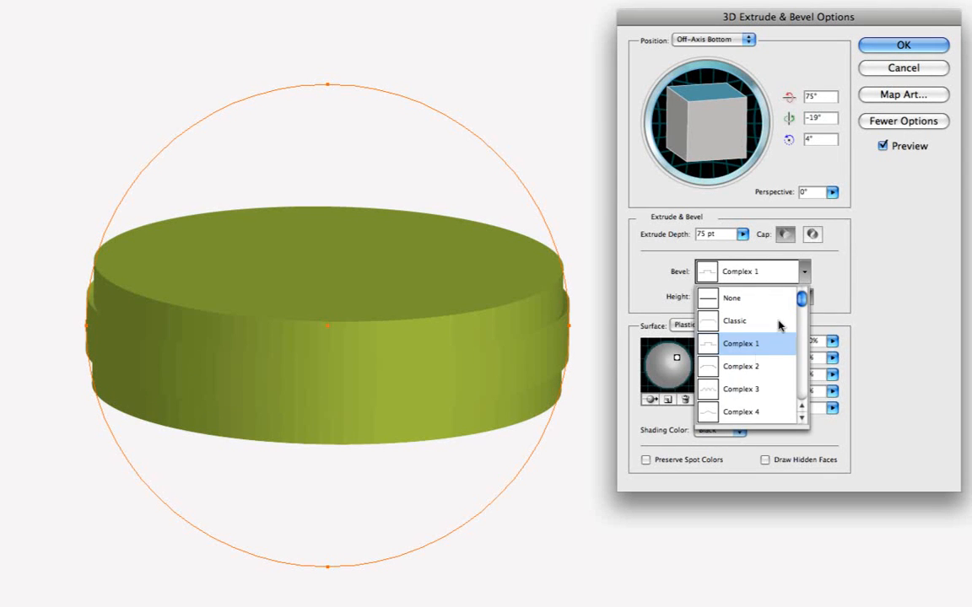
click(743, 389)
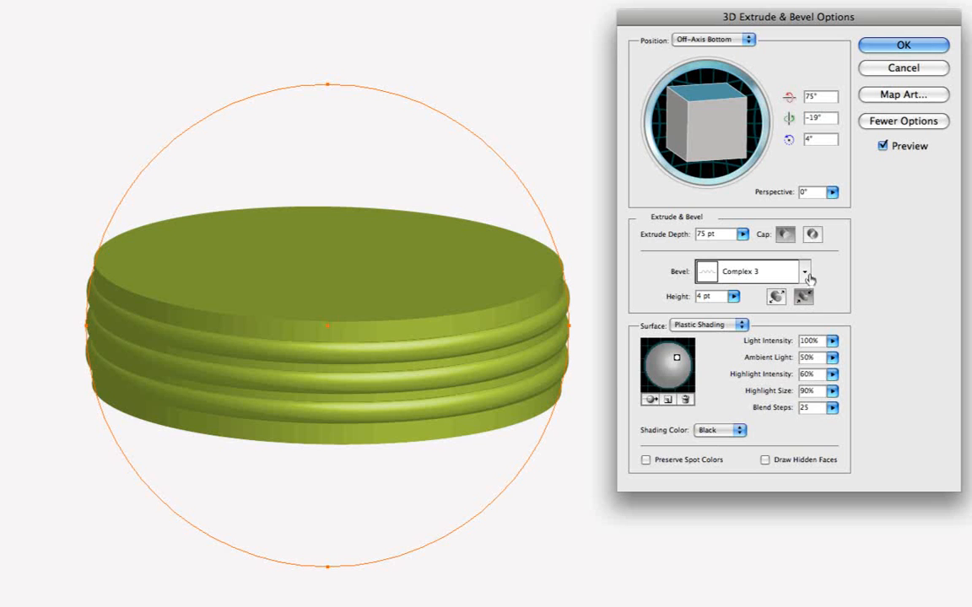
click(805, 272)
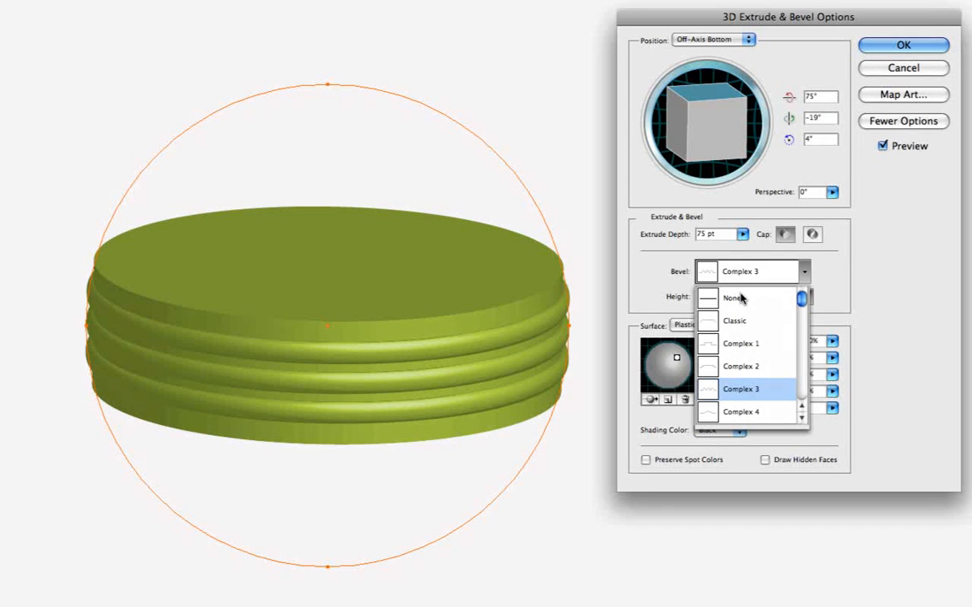
click(734, 298)
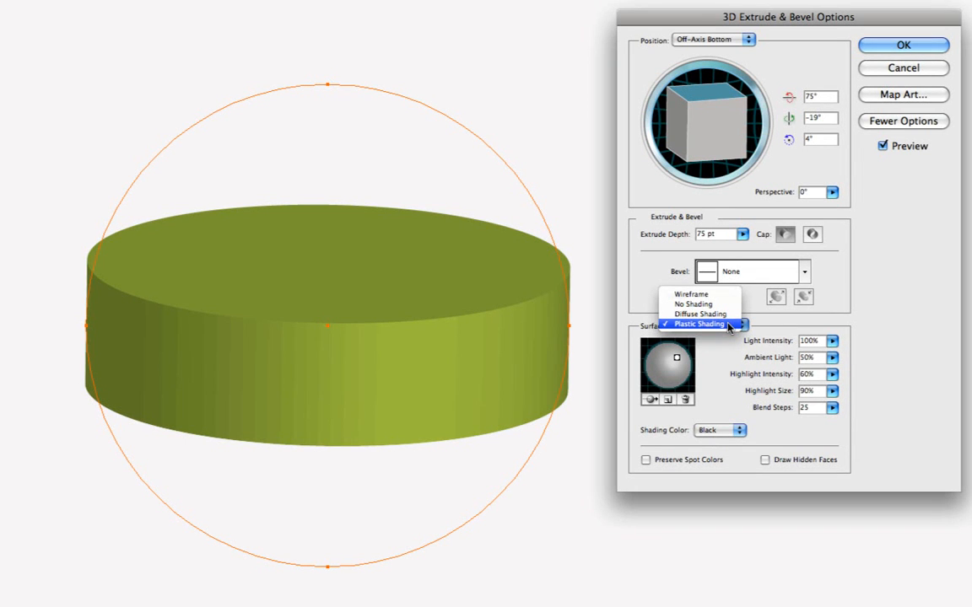
click(698, 325)
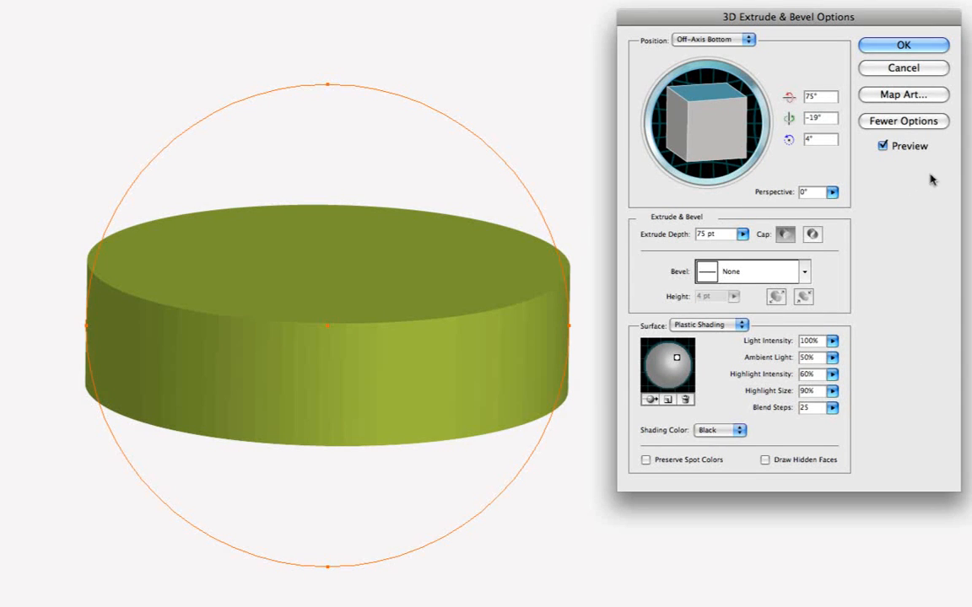
In Map Art, cycle through the cylinder's three surfaces and return to surface 1 of 3
click(902, 95)
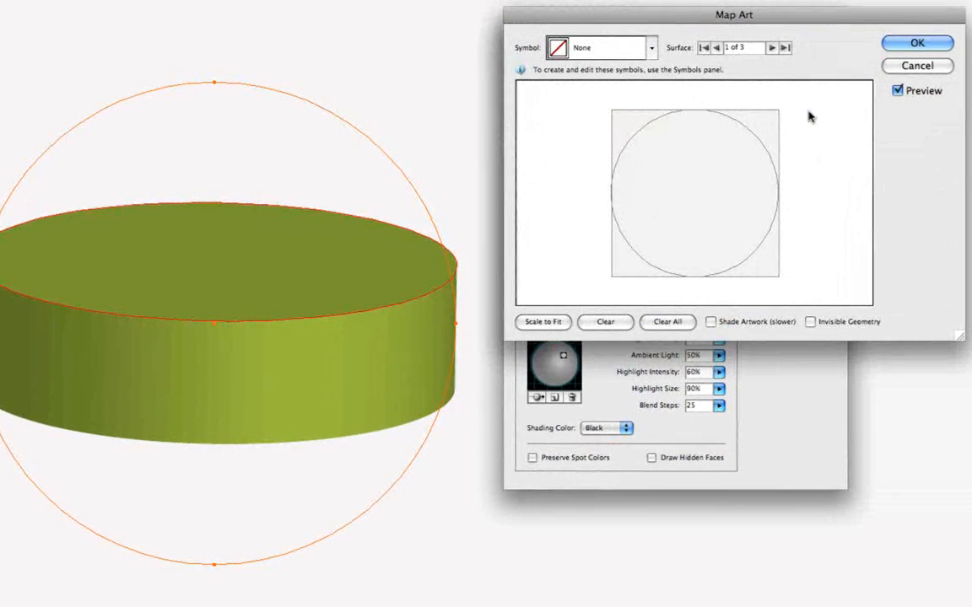
mouse_move(770, 47)
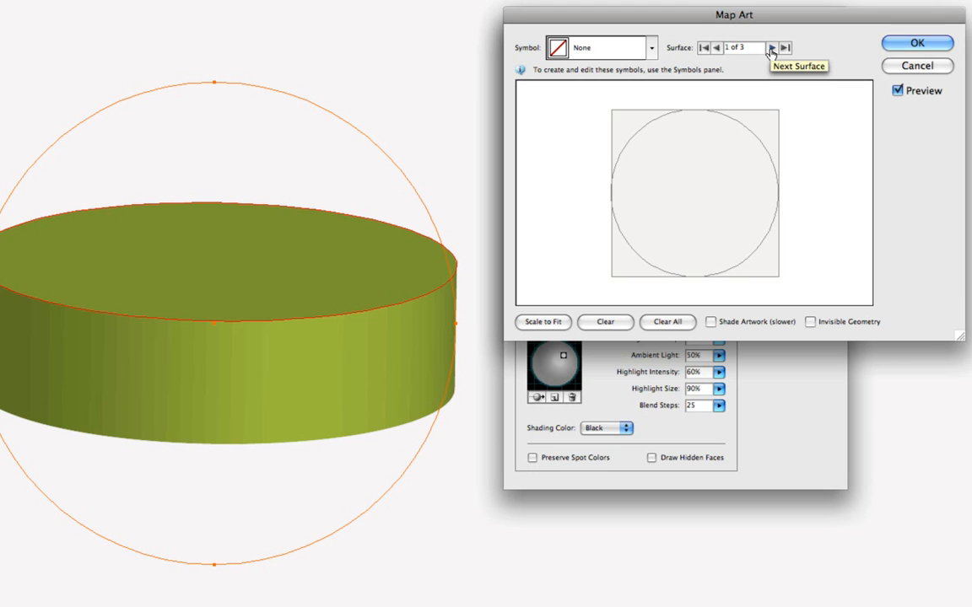
mouse_move(772, 82)
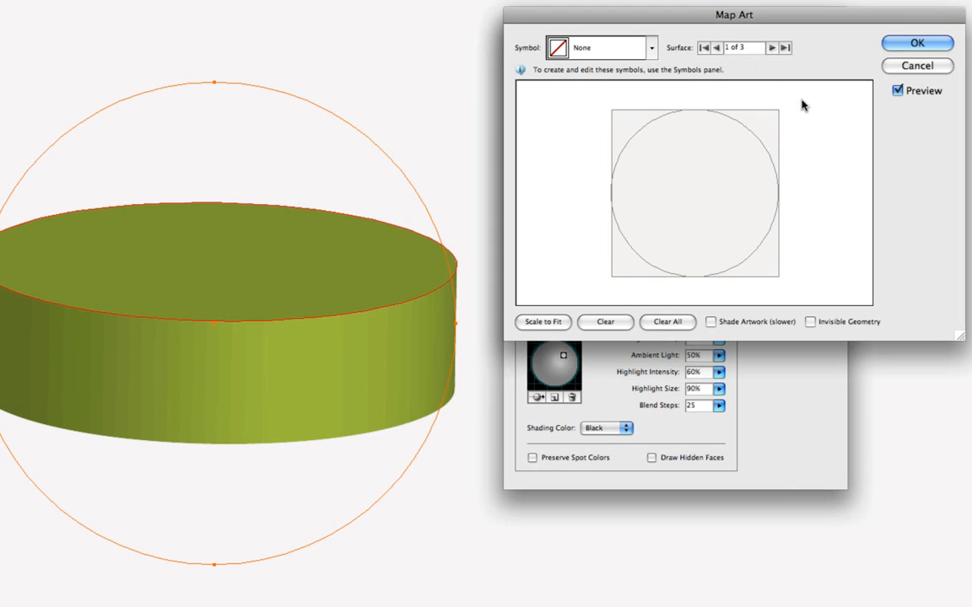
click(770, 47)
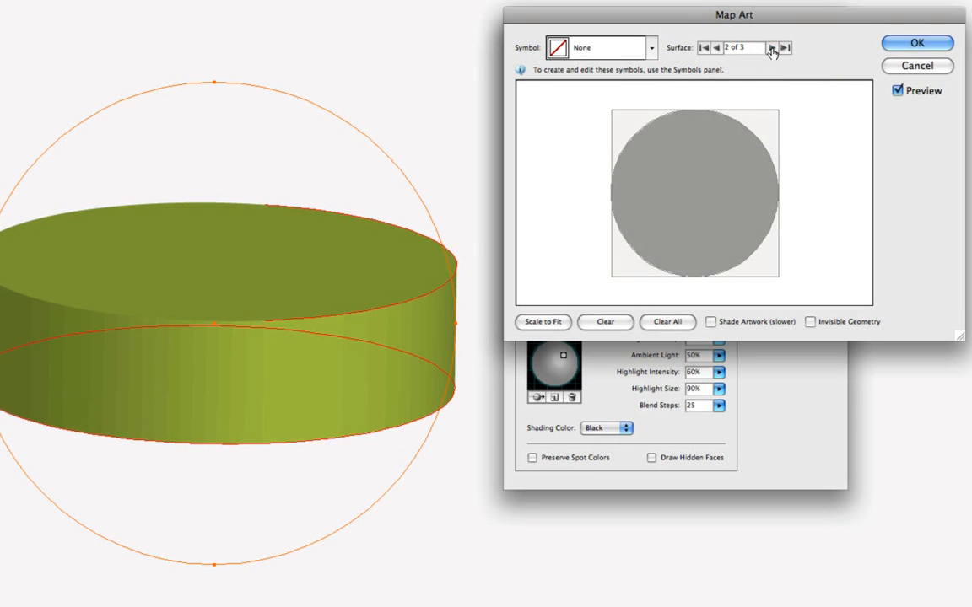
click(716, 47)
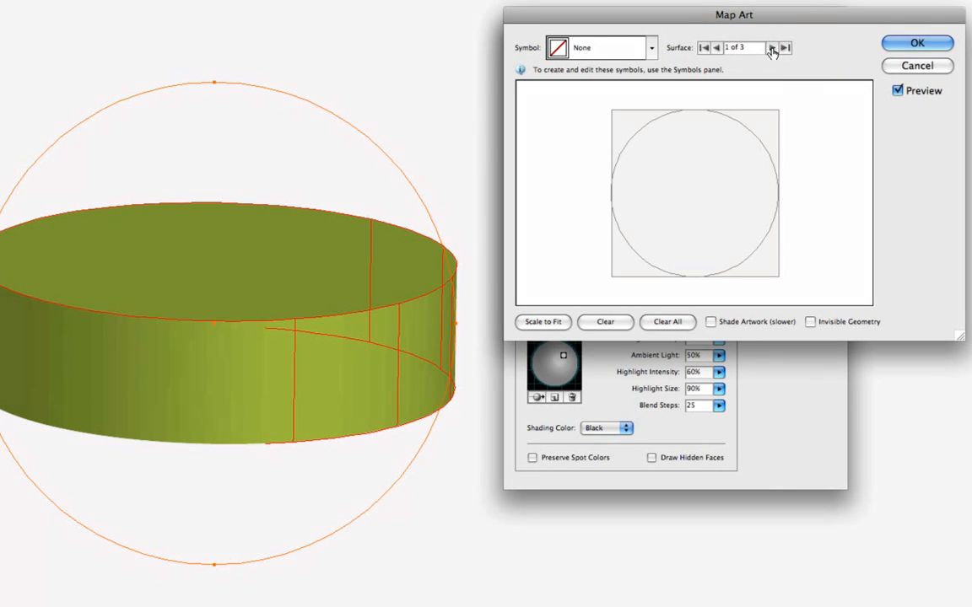
click(772, 47)
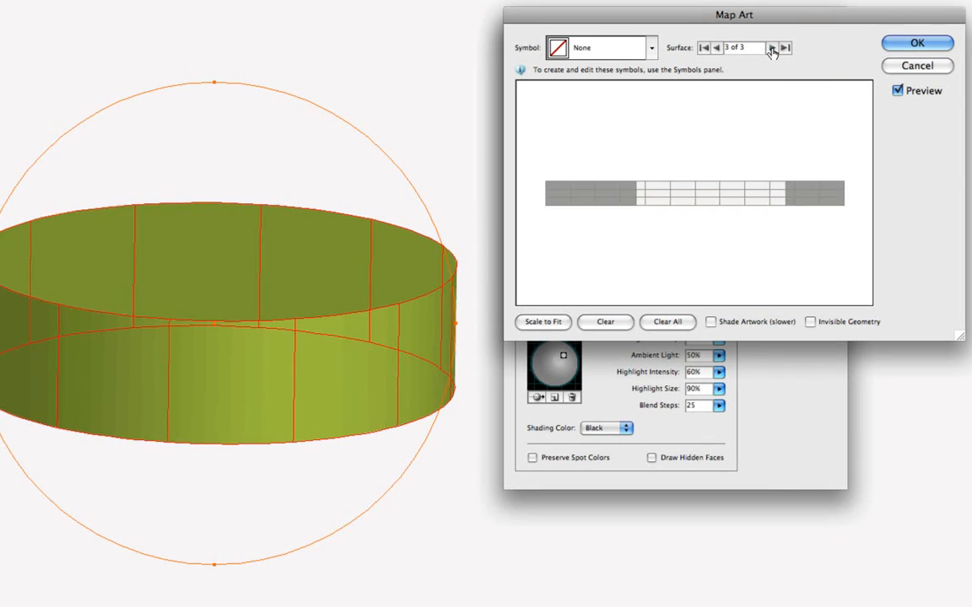
click(716, 47)
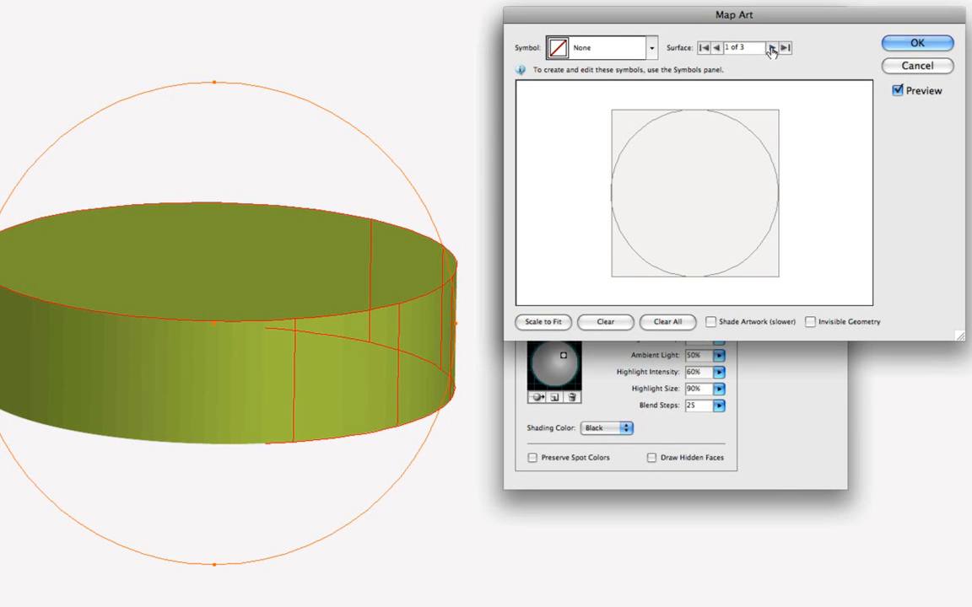
click(772, 48)
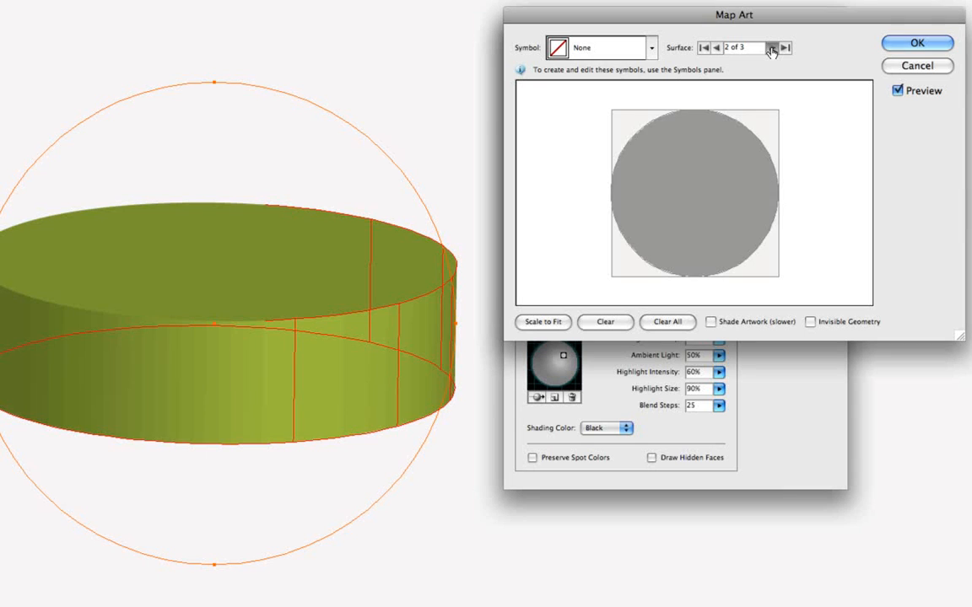
click(716, 47)
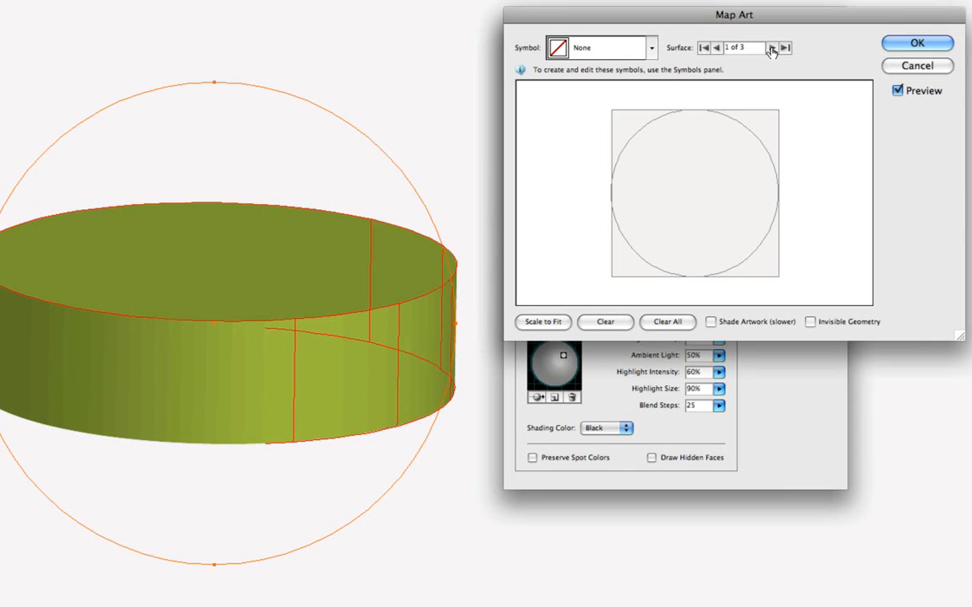
click(772, 48)
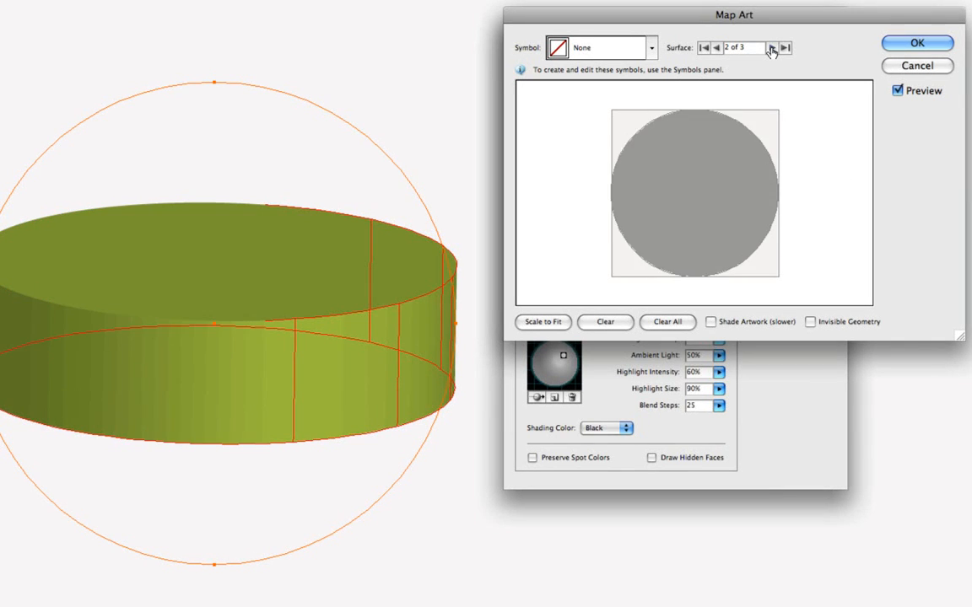
click(716, 47)
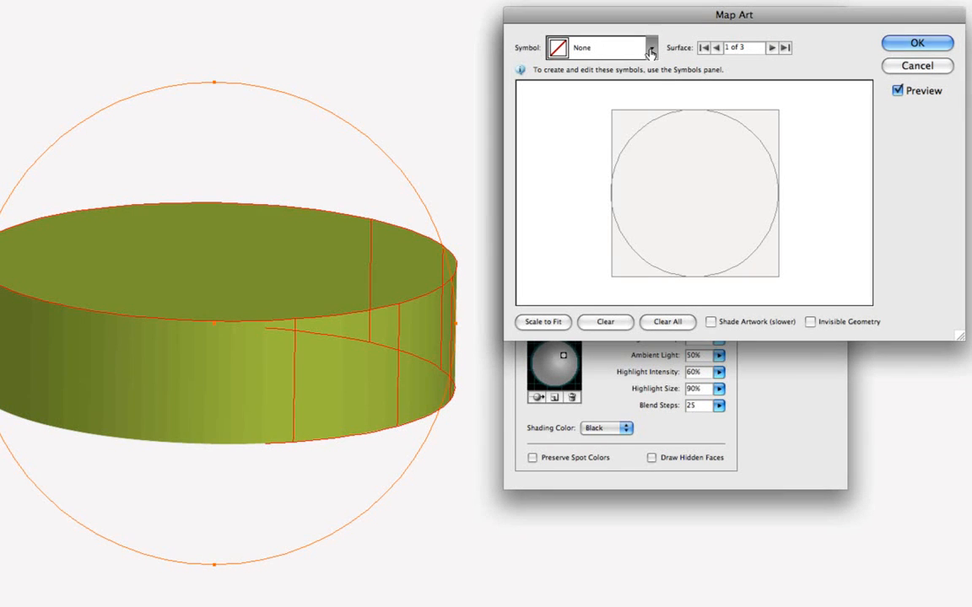
Choose the Can lid symbol for surface 1 of 3
click(649, 47)
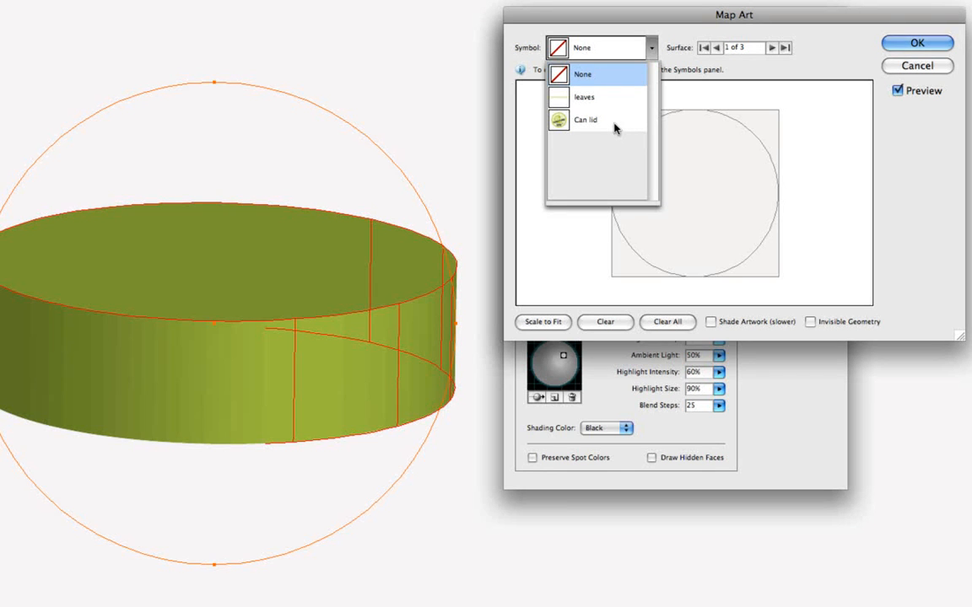
mouse_move(612, 128)
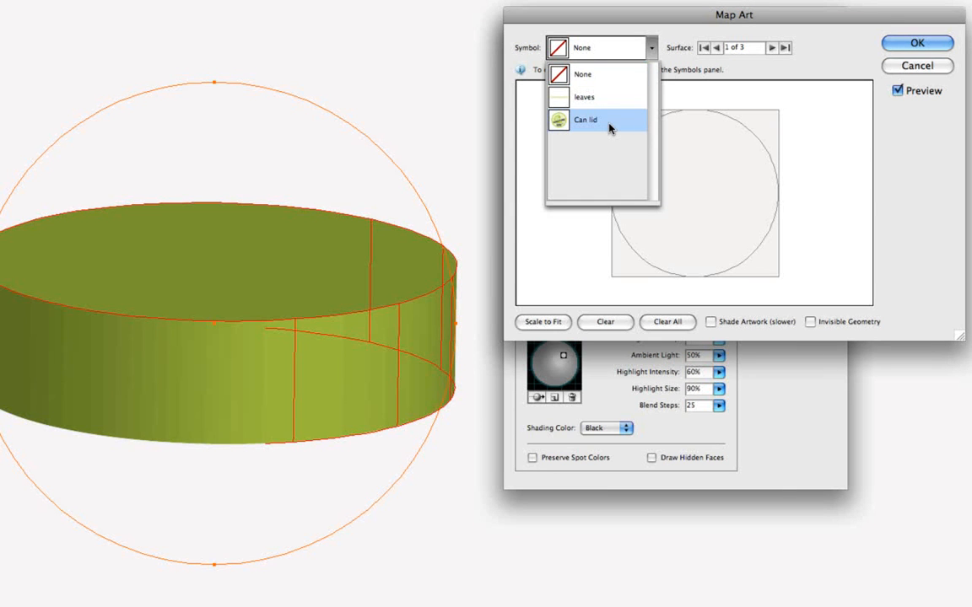
click(585, 120)
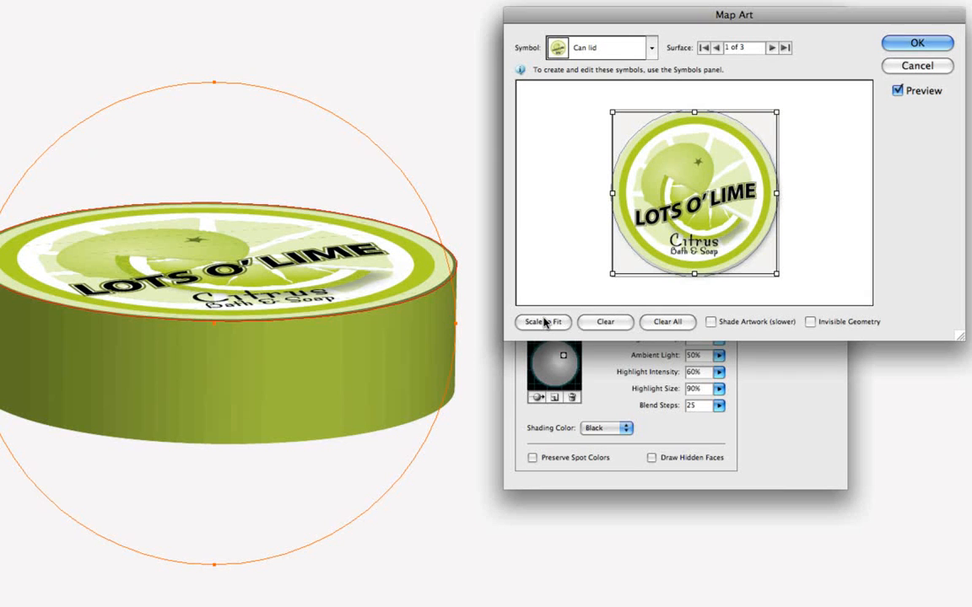
Scale the logo to fit the top face and enable Shade Artwork (slower)
click(543, 322)
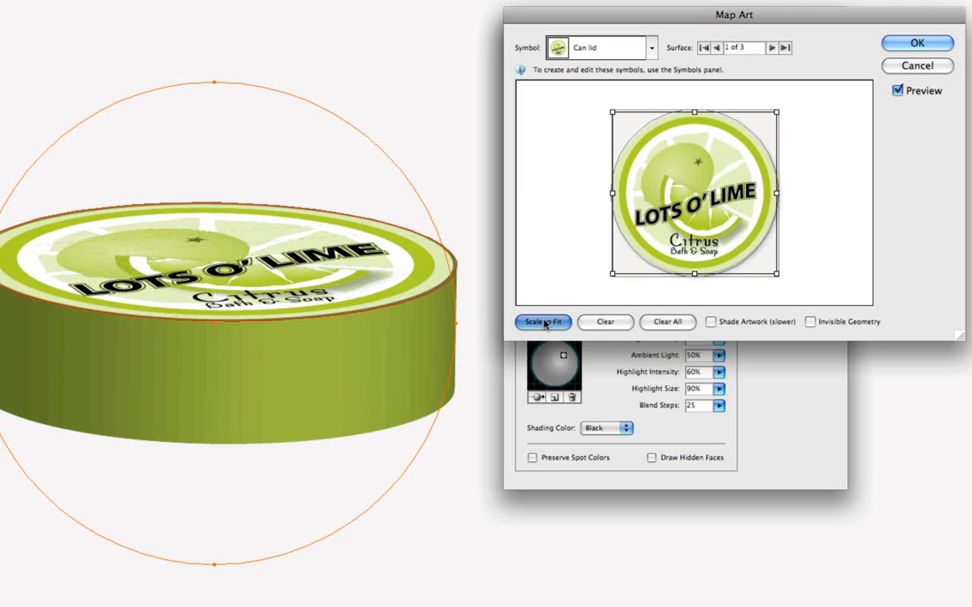
click(543, 322)
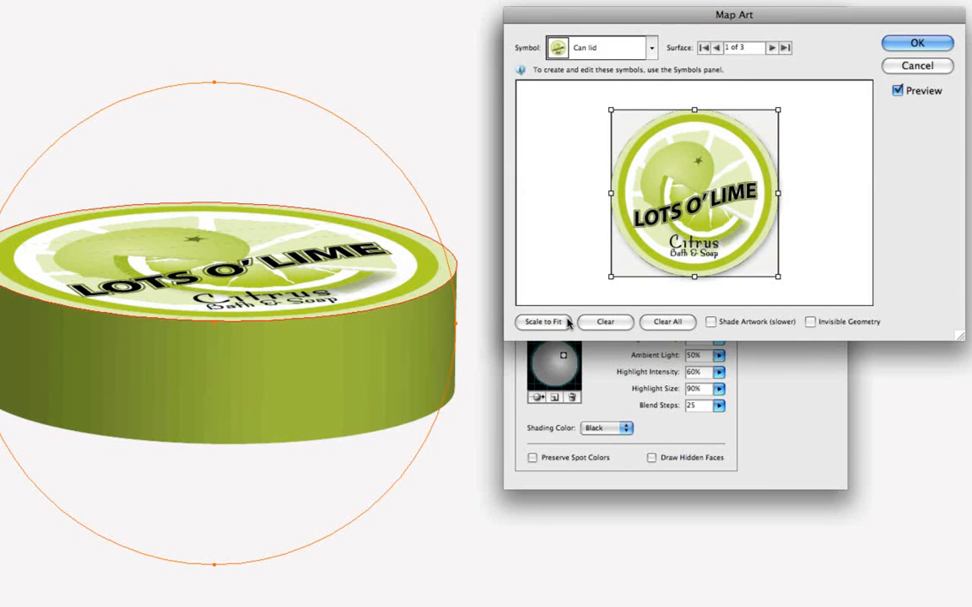
mouse_move(543, 321)
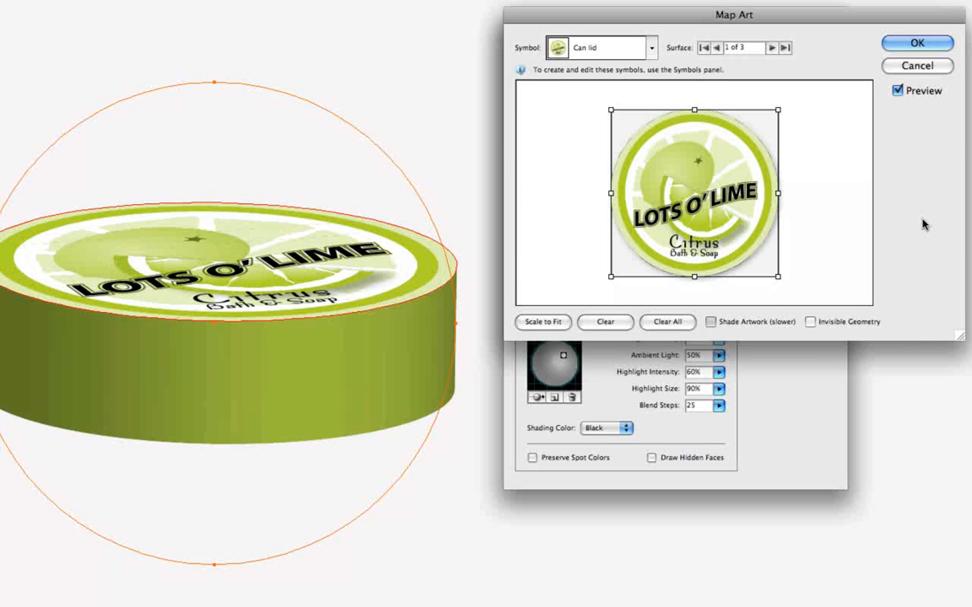
click(711, 322)
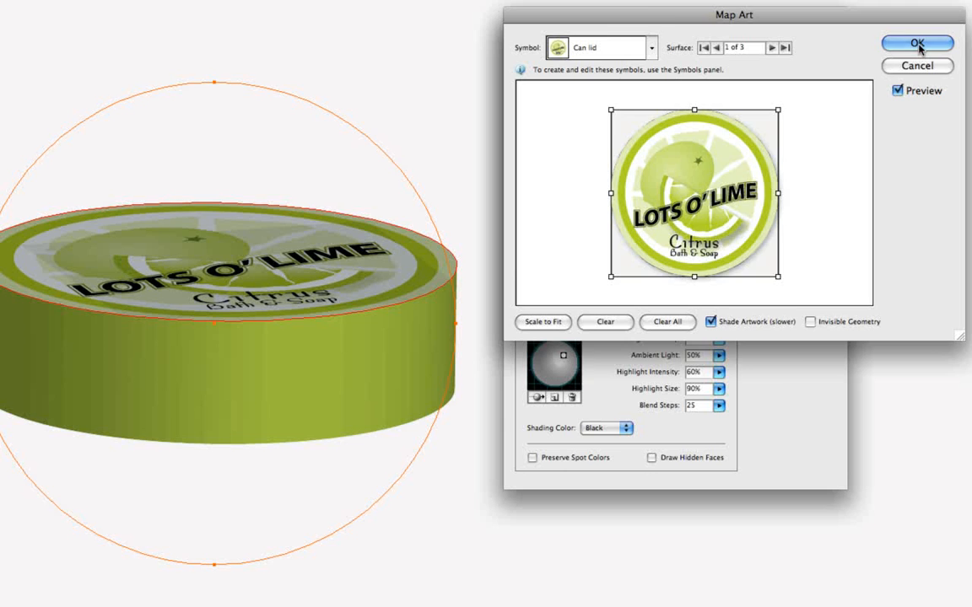
Confirm Map Art and the 3D Extrude & Bevel Options to apply the mapped effect
click(917, 43)
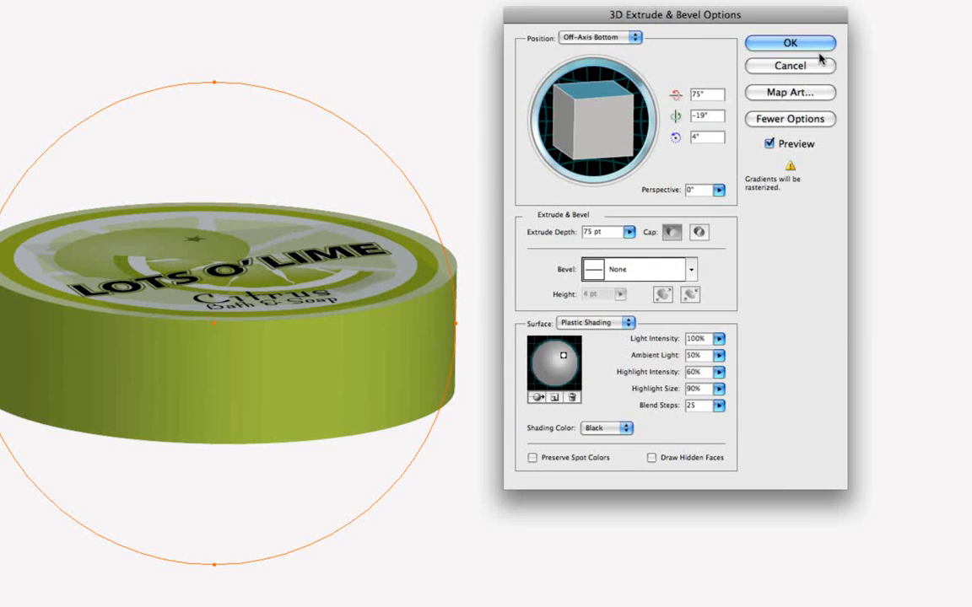
click(790, 43)
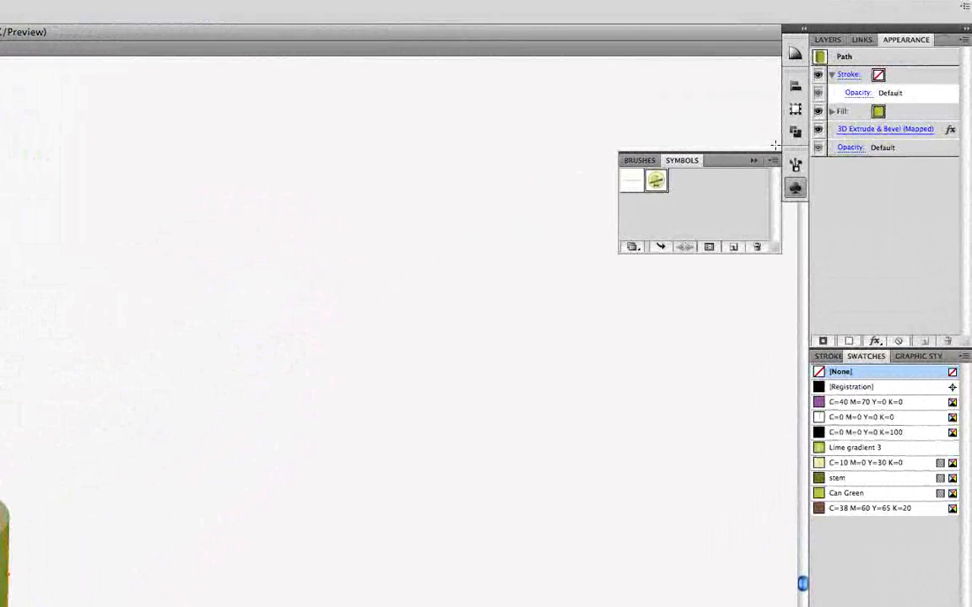
mouse_move(911, 135)
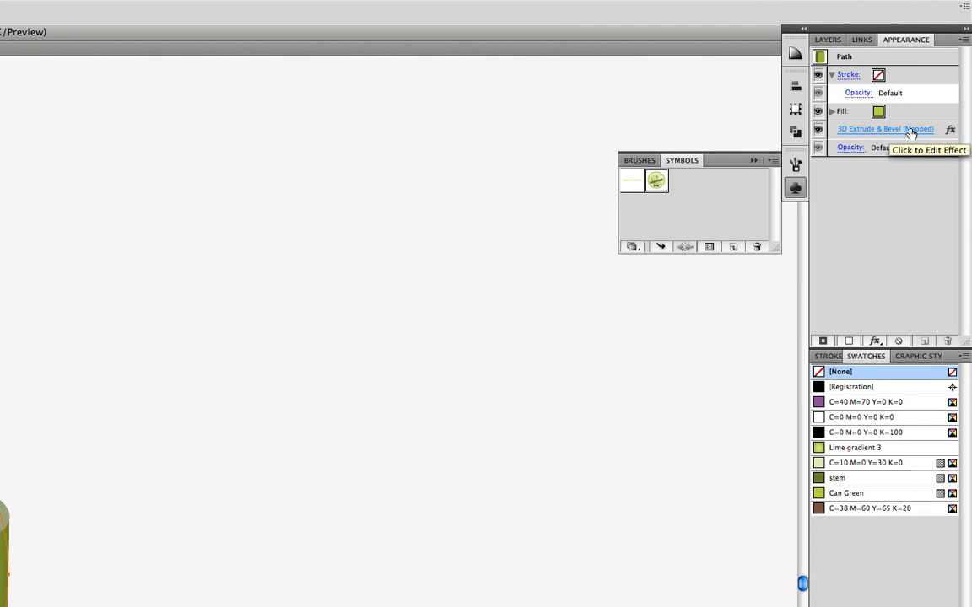
Reopen the mapped 3D Extrude & Bevel effect with Preview on and drag the track cube to a custom tilted rotation
click(884, 129)
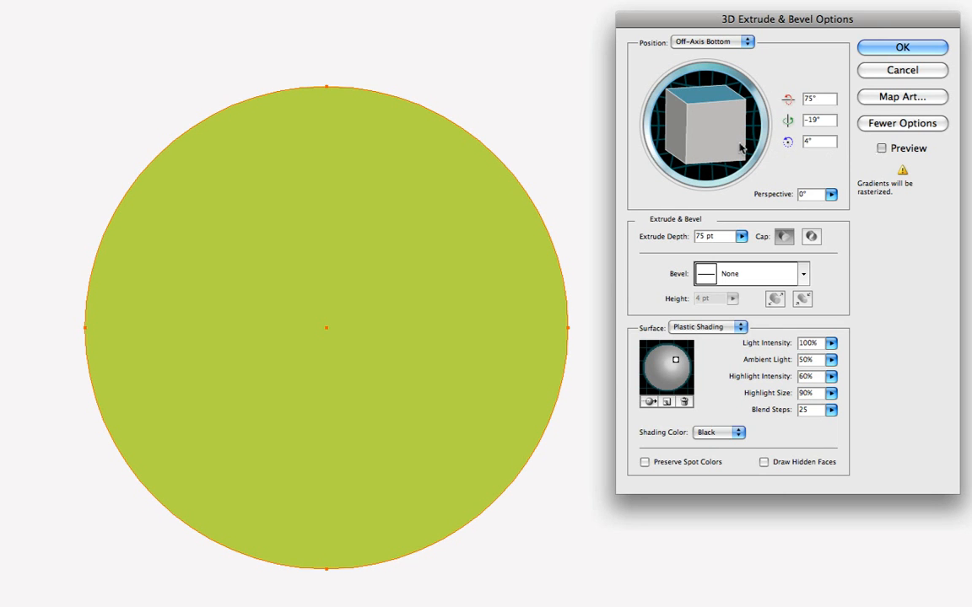
click(882, 148)
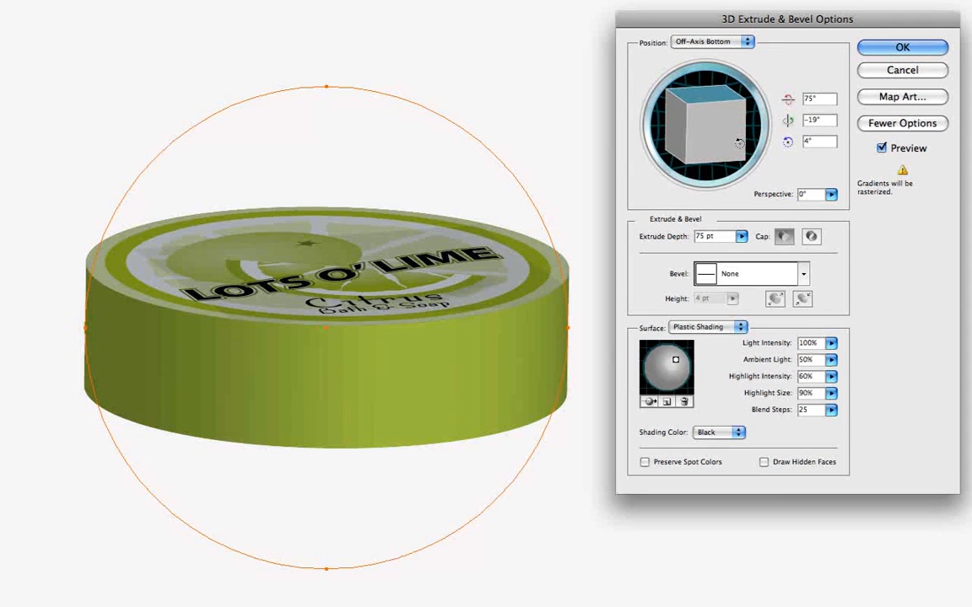
drag(738, 144, 738, 152)
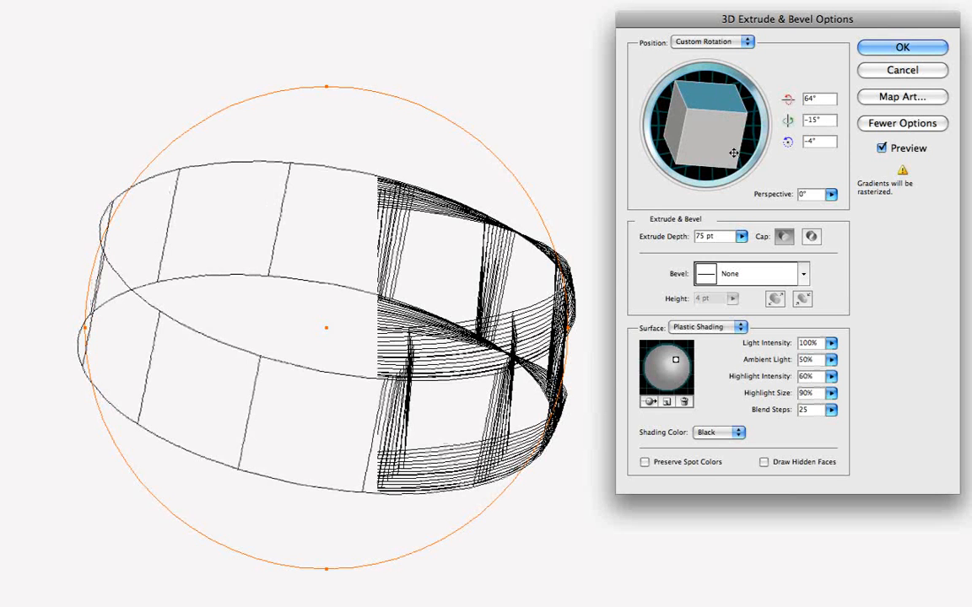
click(902, 47)
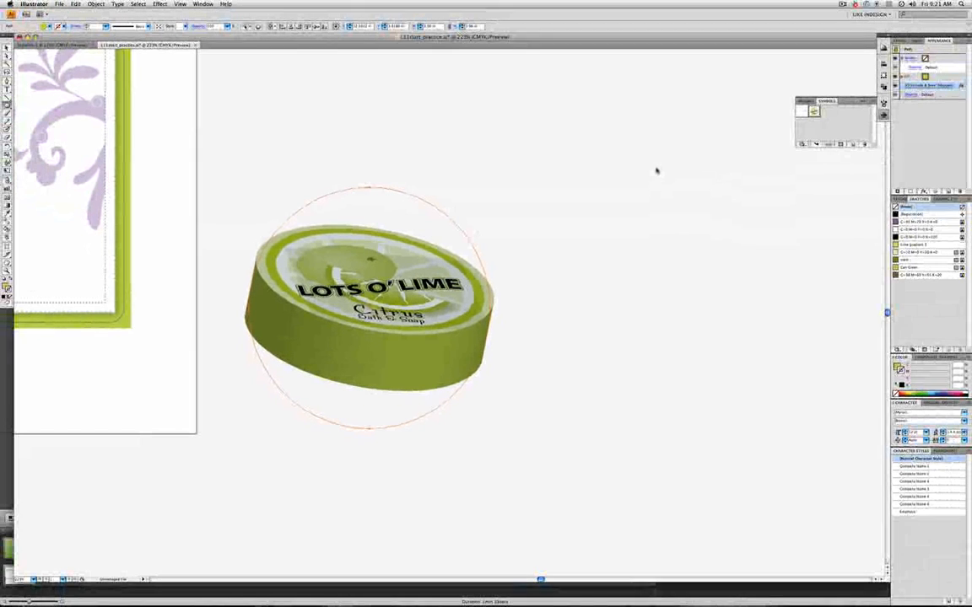